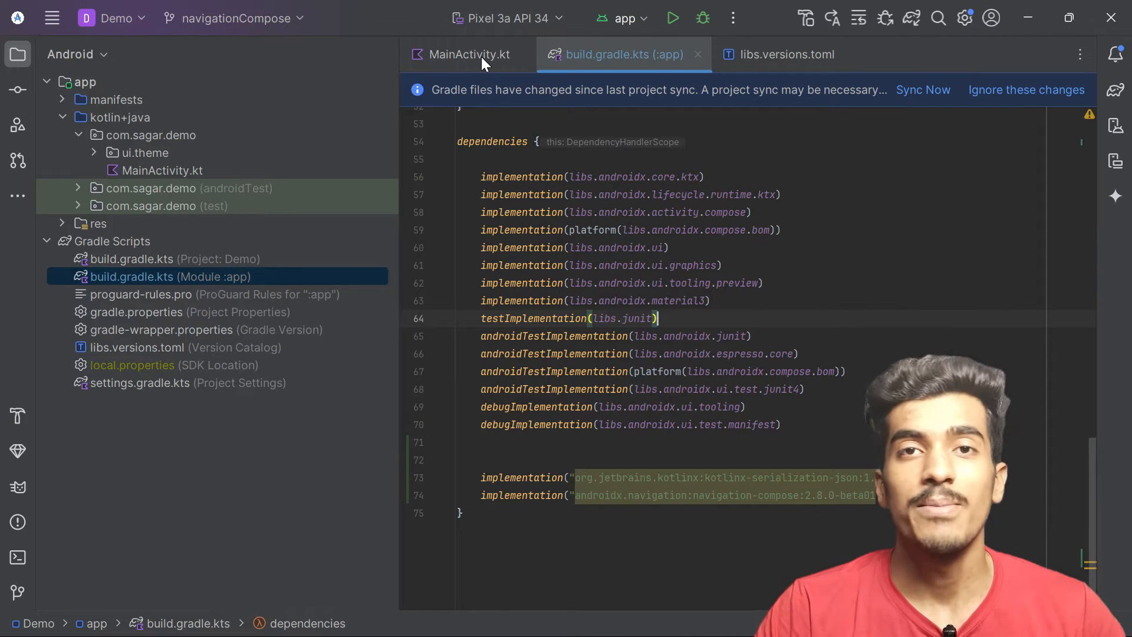
Switch to MainActivity.kt and scroll down to the DemoTheme block above Scaffold.
{"action": "left_click", "coordinate": [468, 54]}
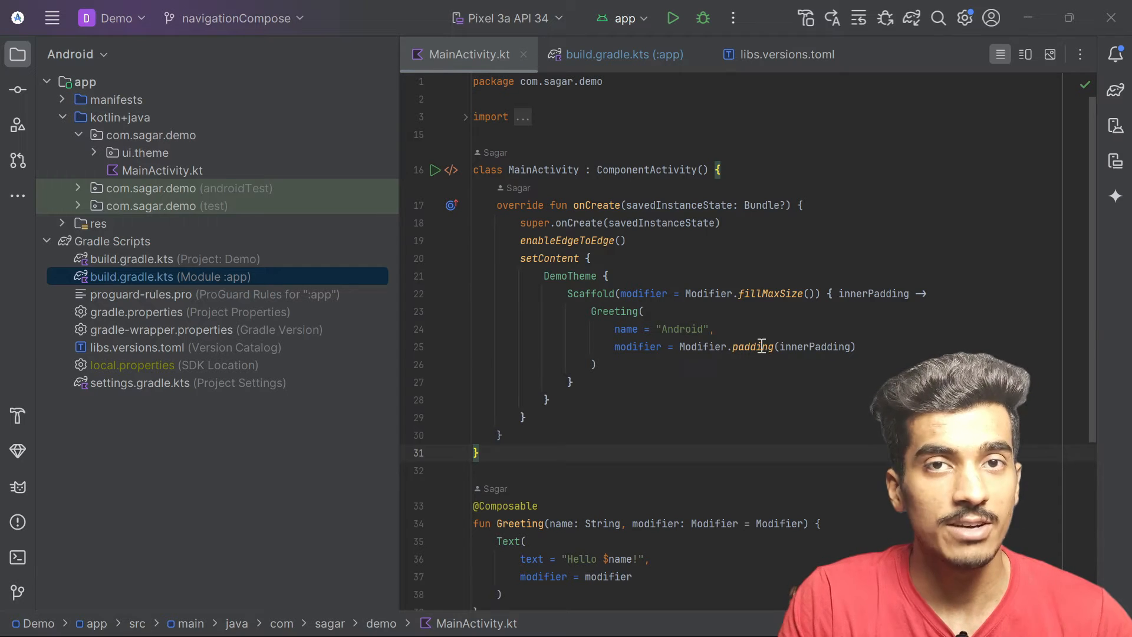
{"action": "scroll", "scroll_direction": "down", "scroll_amount": 3}
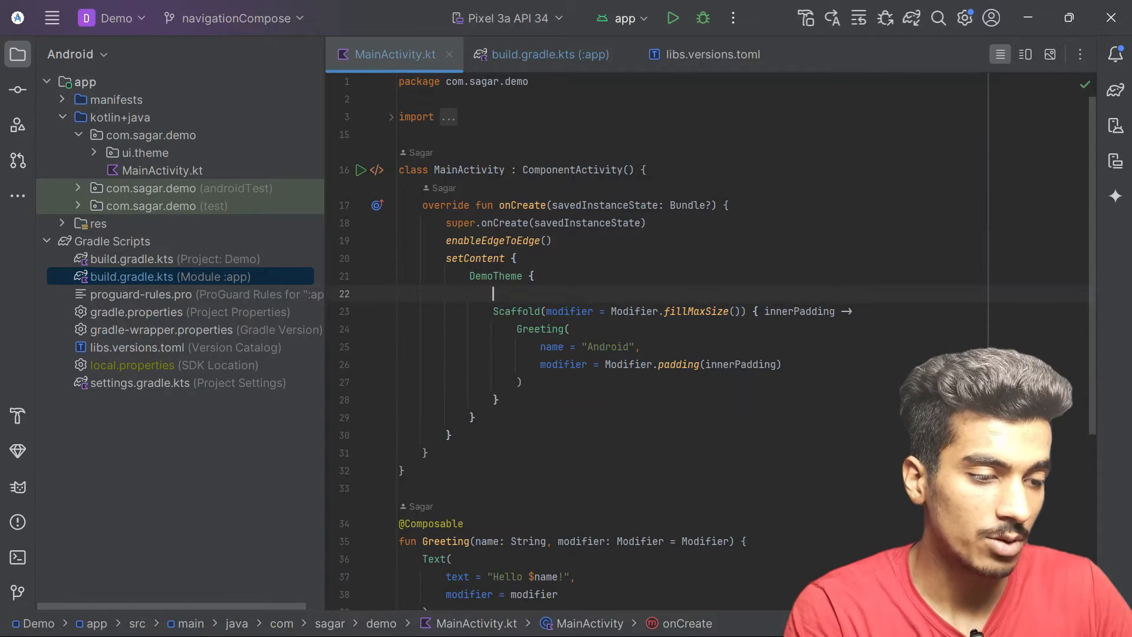
Add kotlin("plugin.serialization") version "1.9.24" to the app plugins block and sync Gradle.
{"action": "type", "text": "NavHost"}
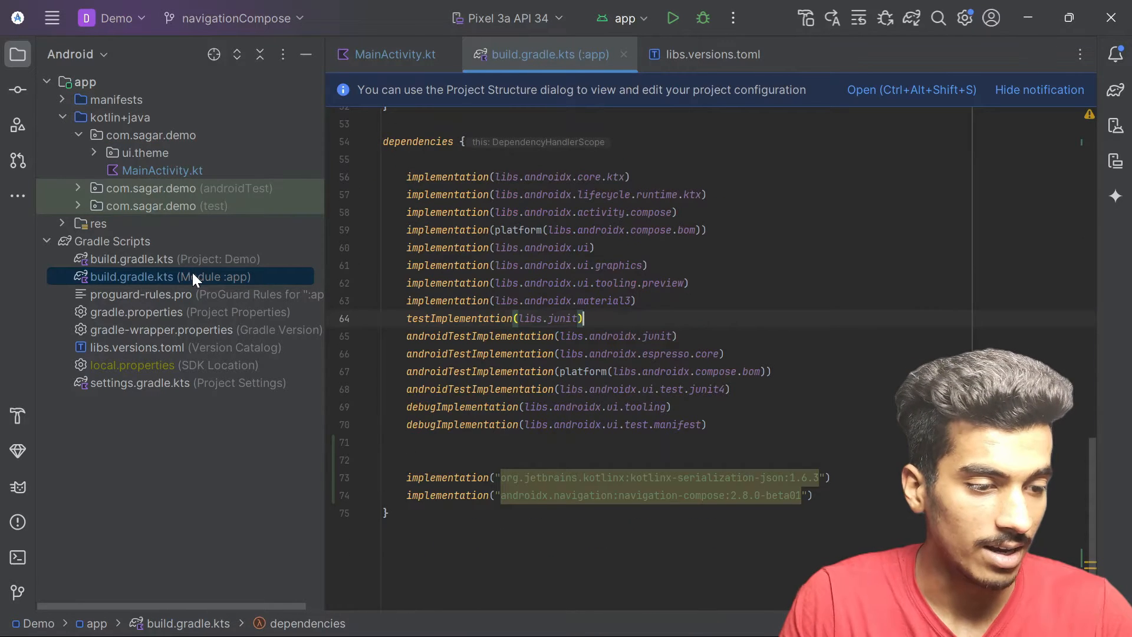
{"action": "mouse_move", "coordinate": [824, 496]}
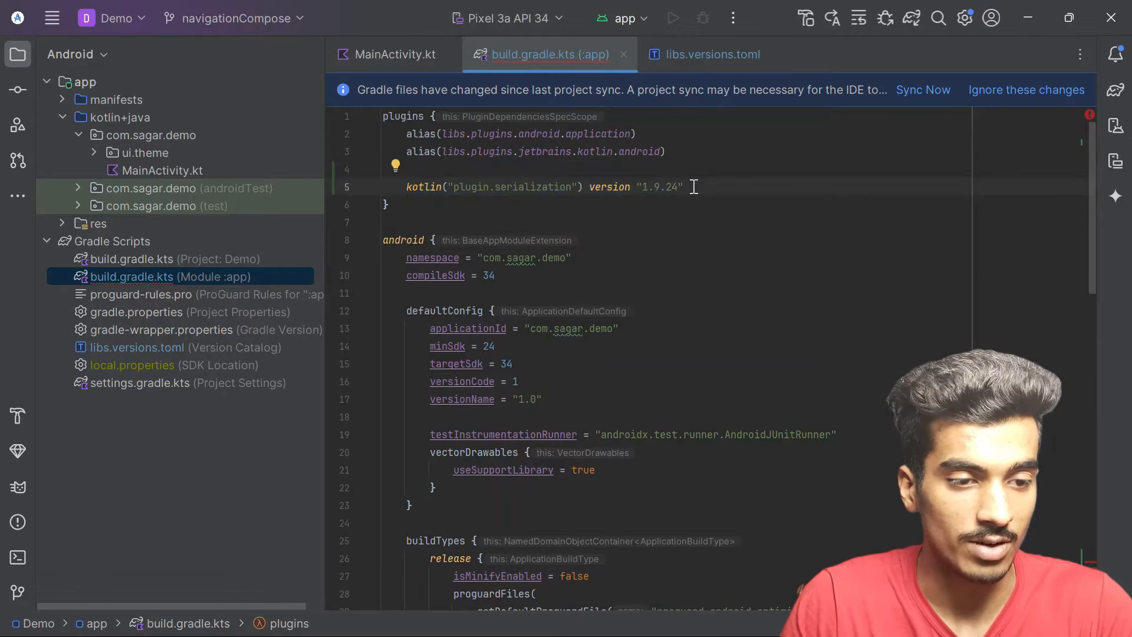
{"action": "left_click", "coordinate": [923, 89]}
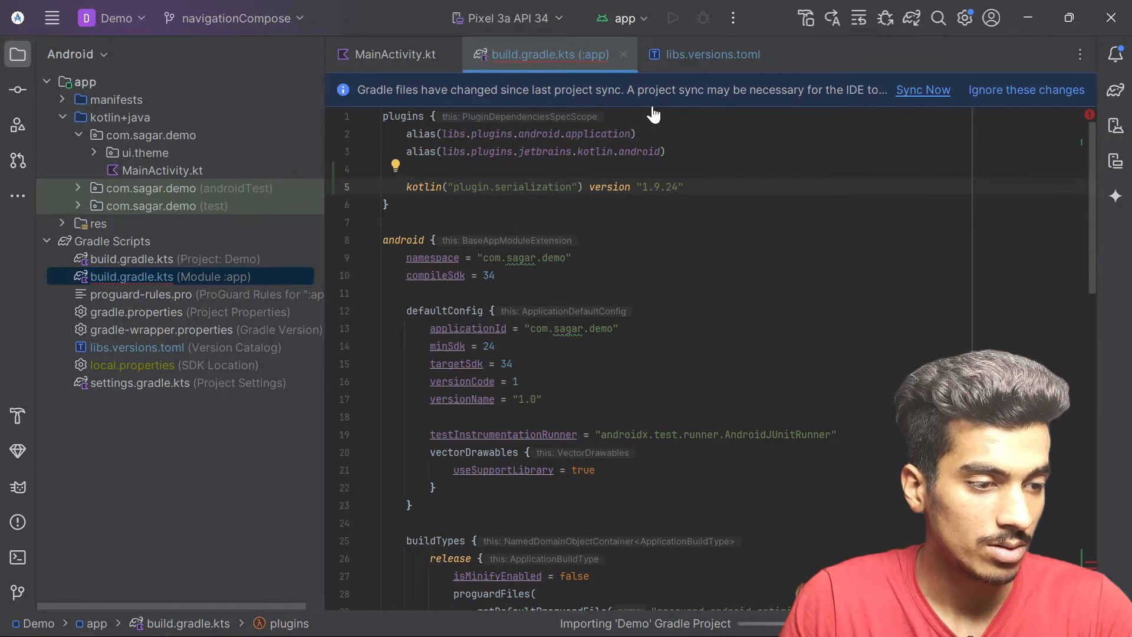
{"action": "left_click", "coordinate": [394, 55]}
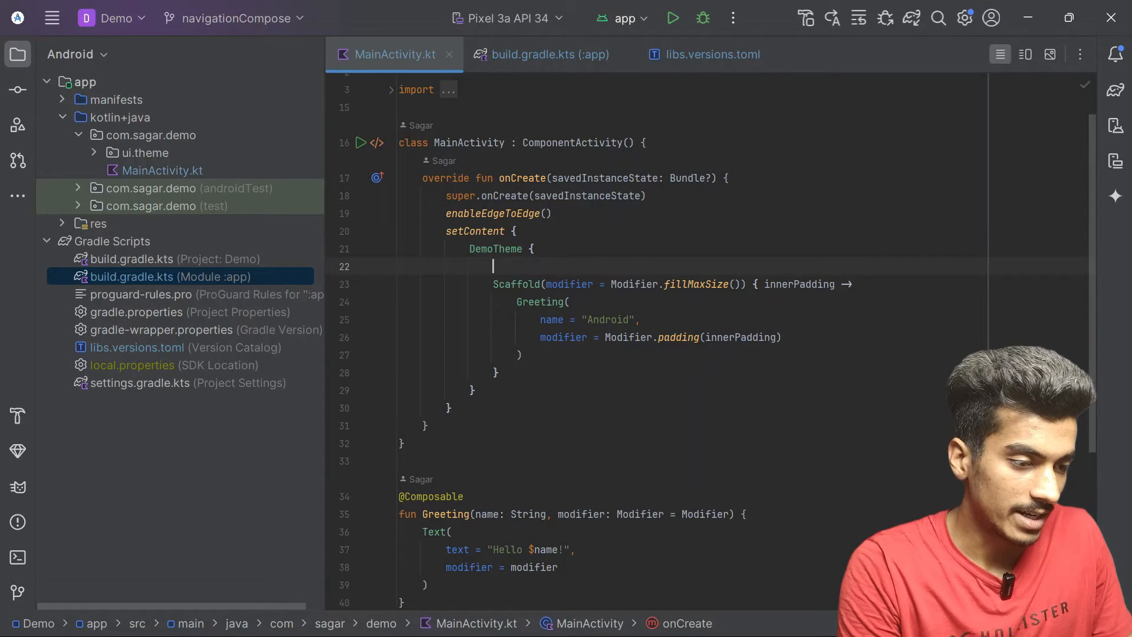
Add val navController = rememberNavController() and a NavHost starting at "Screen 1" with that route.
{"action": "type", "text": "NavHos"}
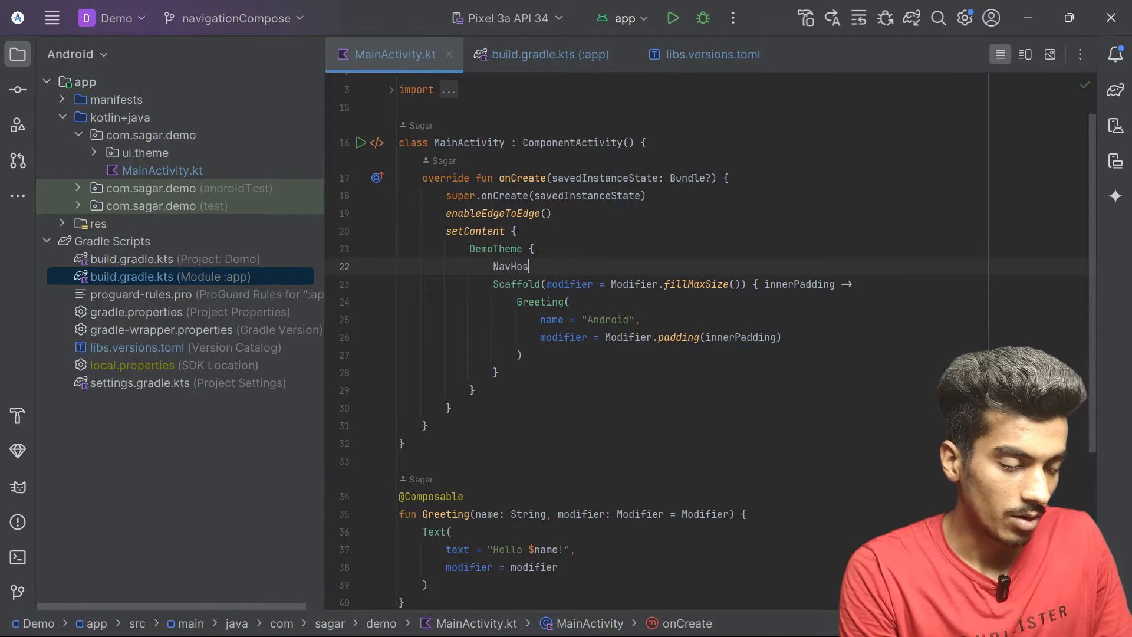
{"action": "type", "text": "t(navController = , graph ="}
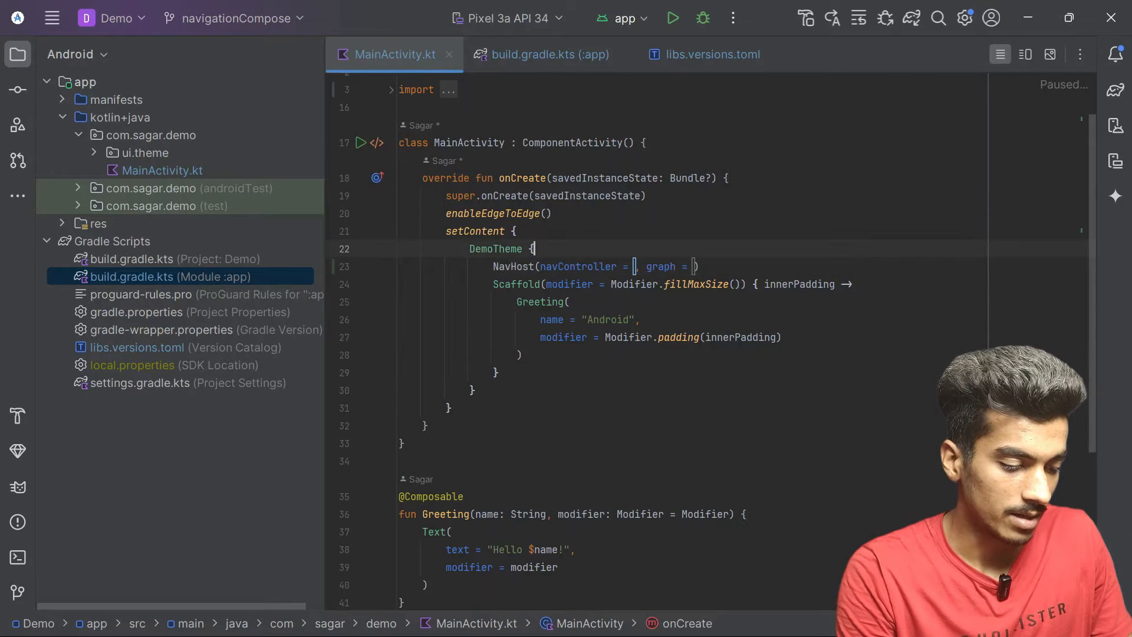
{"action": "key", "text": "Enter"}
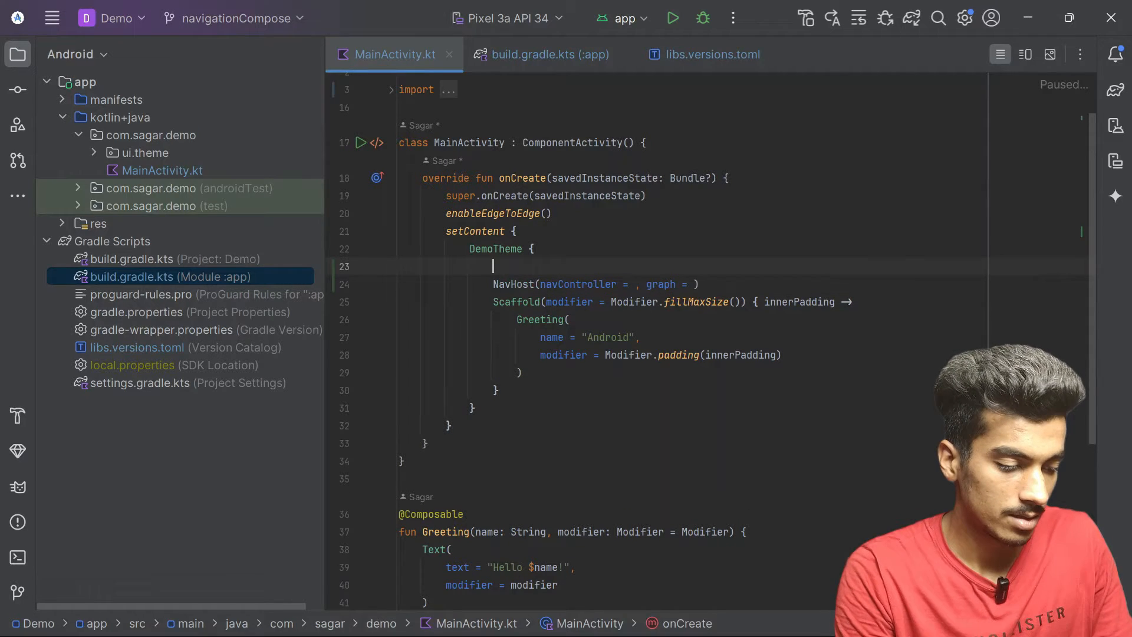
{"action": "type", "text": "val navController ="}
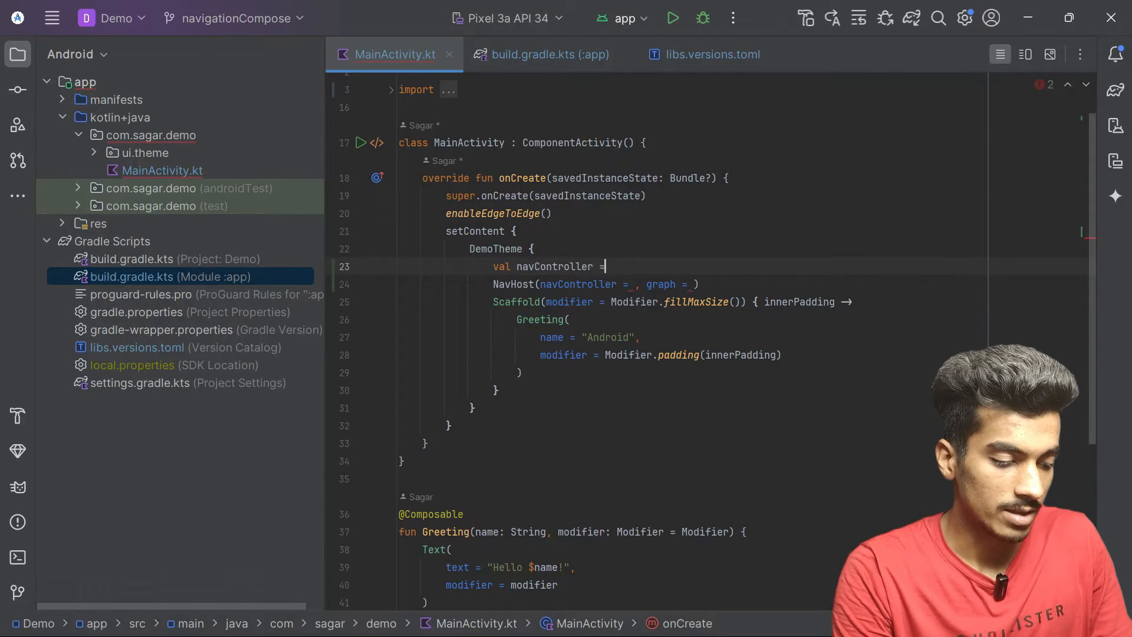
{"action": "type", "text": "rememberNavController("}
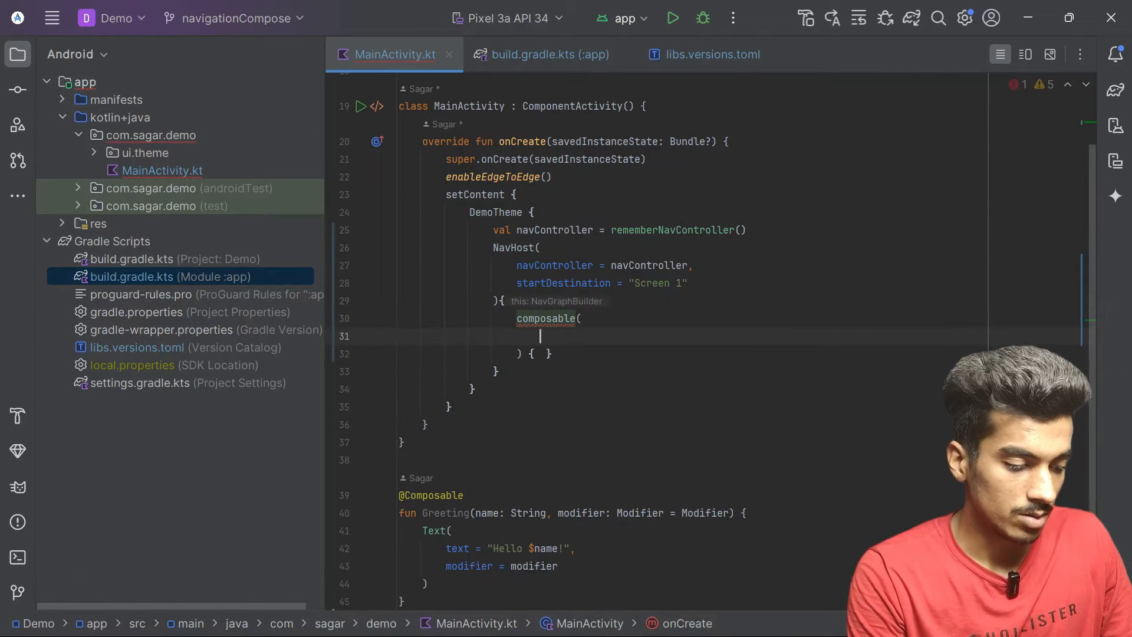
{"action": "type", "text": "route ="}
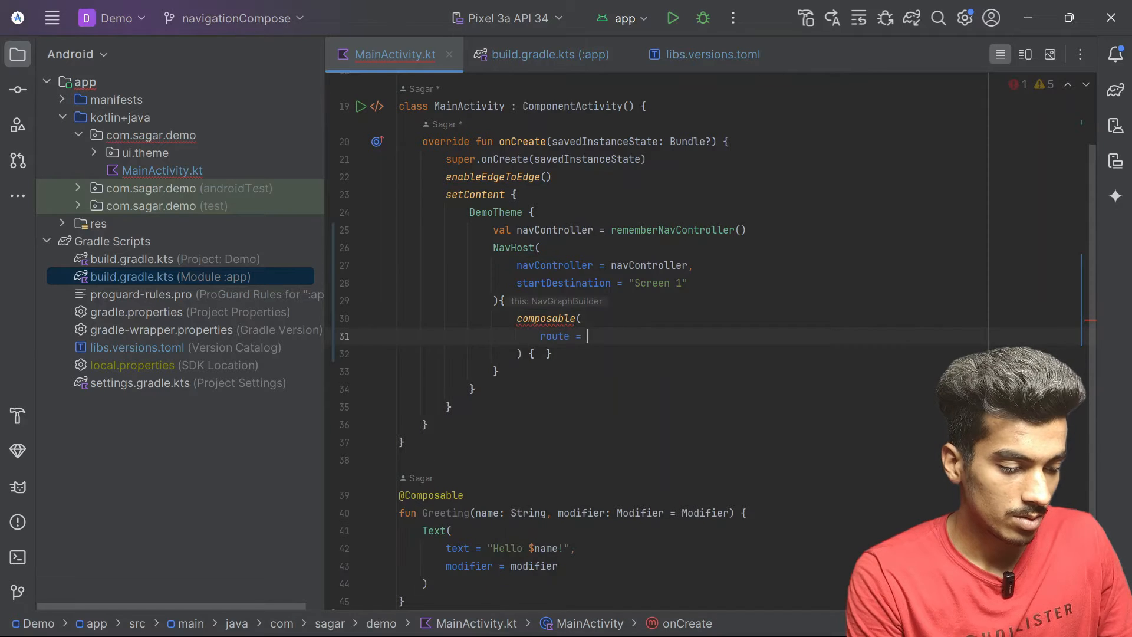
{"action": "type", "text": "\"Scr\""}
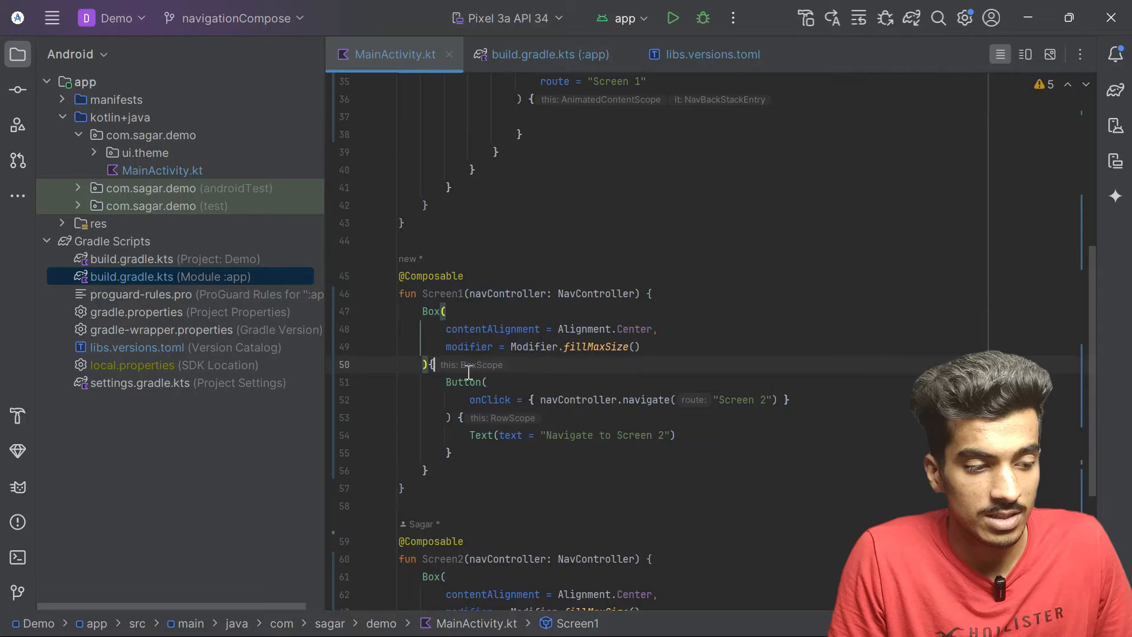
Make the "Screen 1" route render Screen1, navigating to "Screen 2" via navController.
{"action": "double_click", "coordinate": [567, 435]}
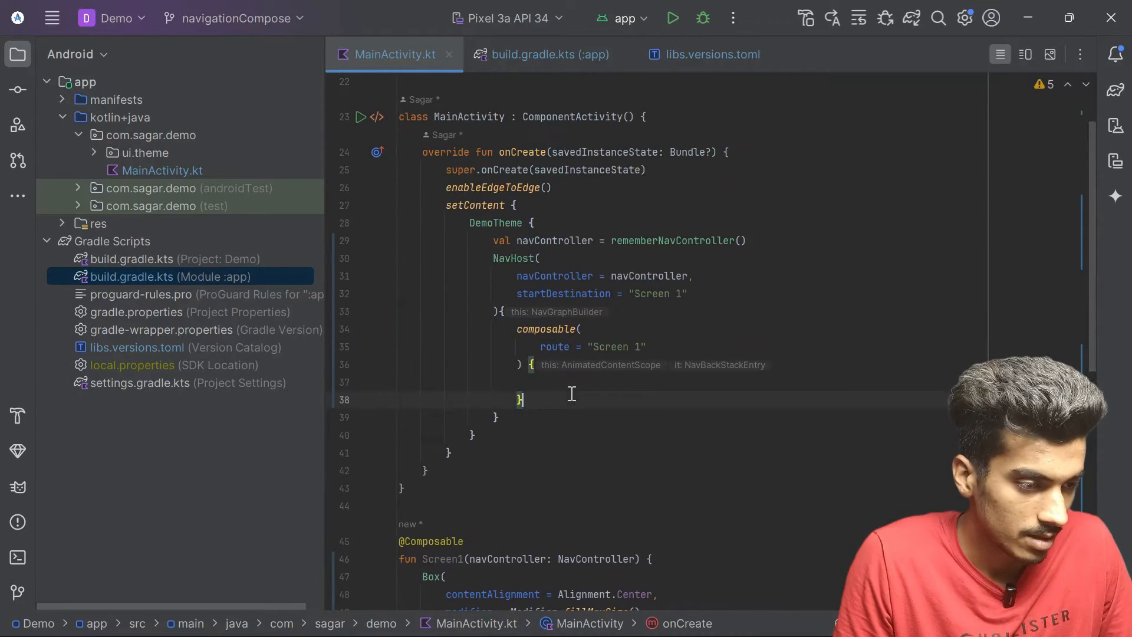
{"action": "type", "text": "Screen1(navController ="}
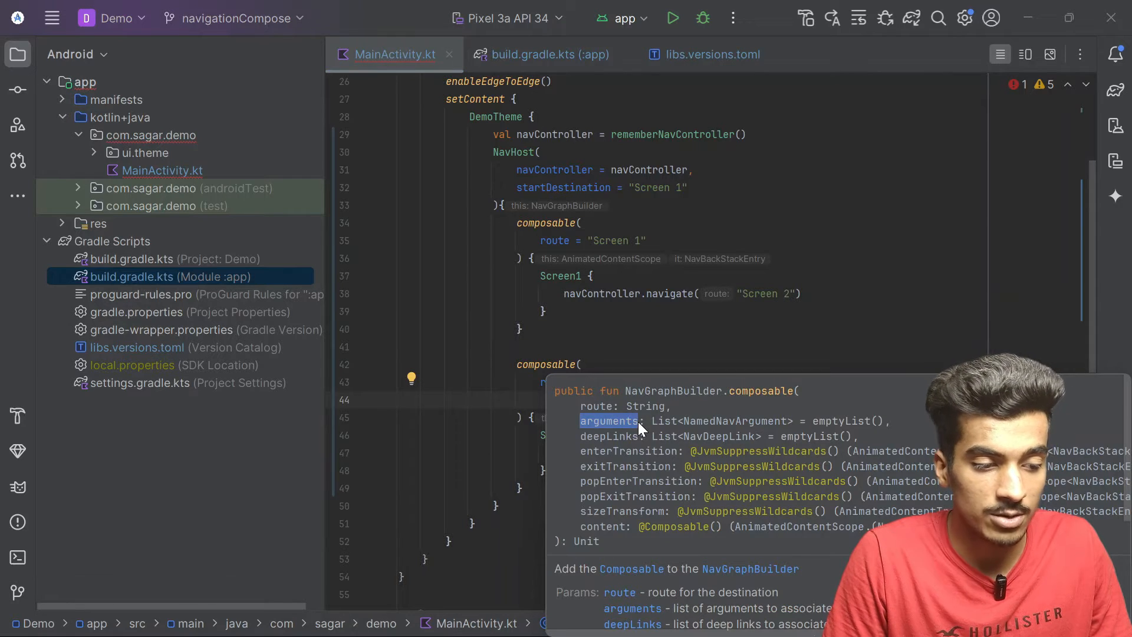
Change the second route to "Screen 2/{ID}/{name}" with an arguments = listOf() list.
{"action": "type", "text": "arguments = list"}
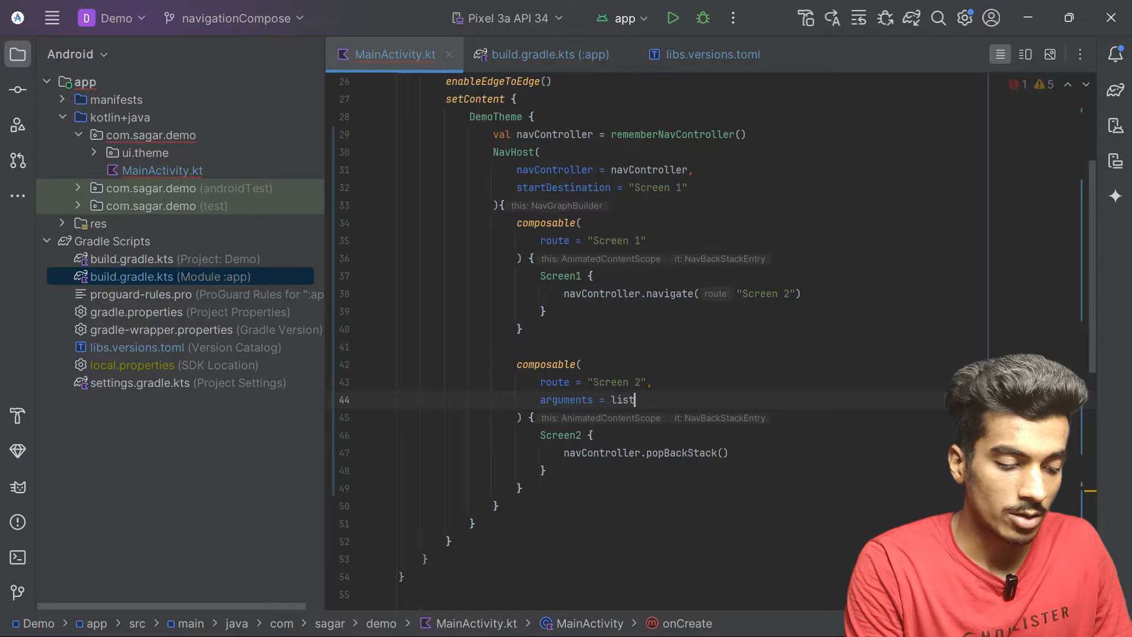
{"action": "type", "text": "Of()"}
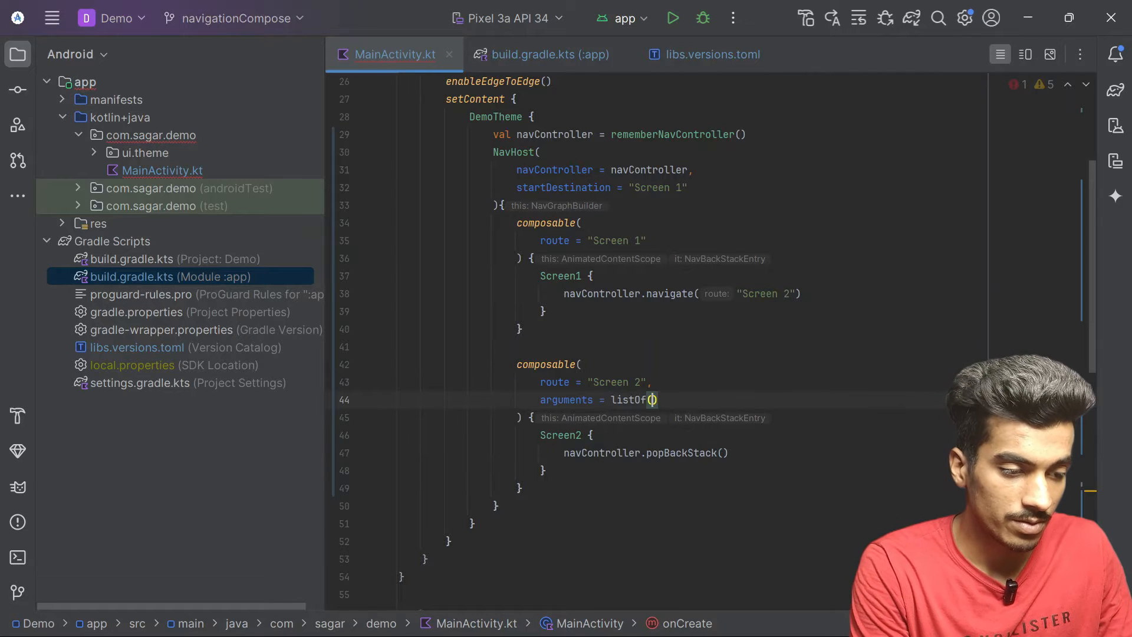
{"action": "type", "text": "nav"}
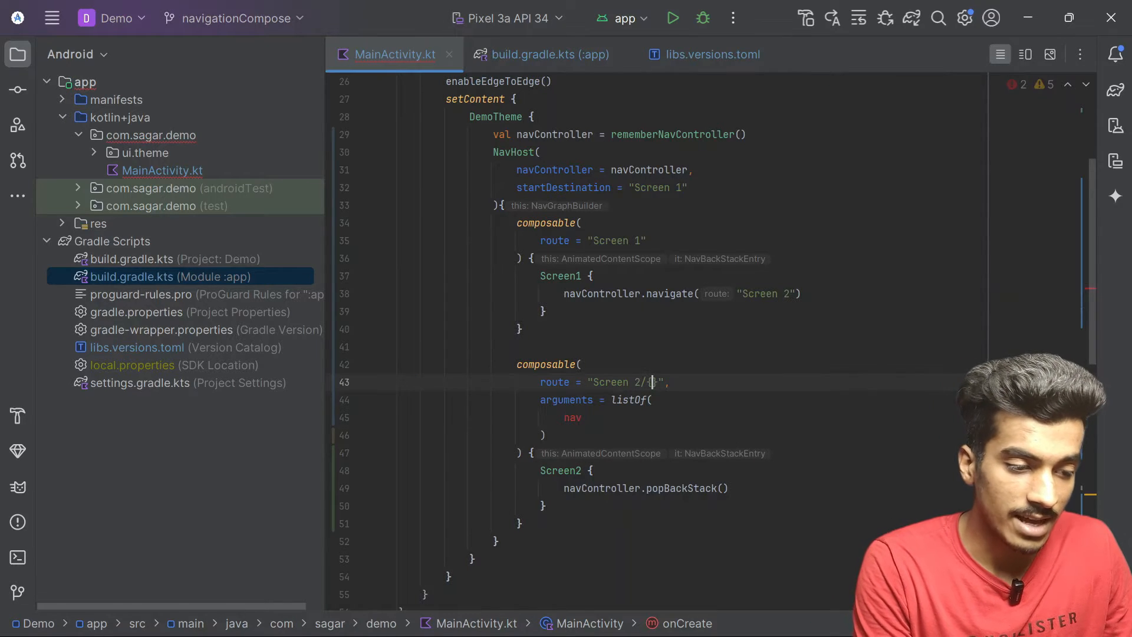
{"action": "type", "text": "ID"}
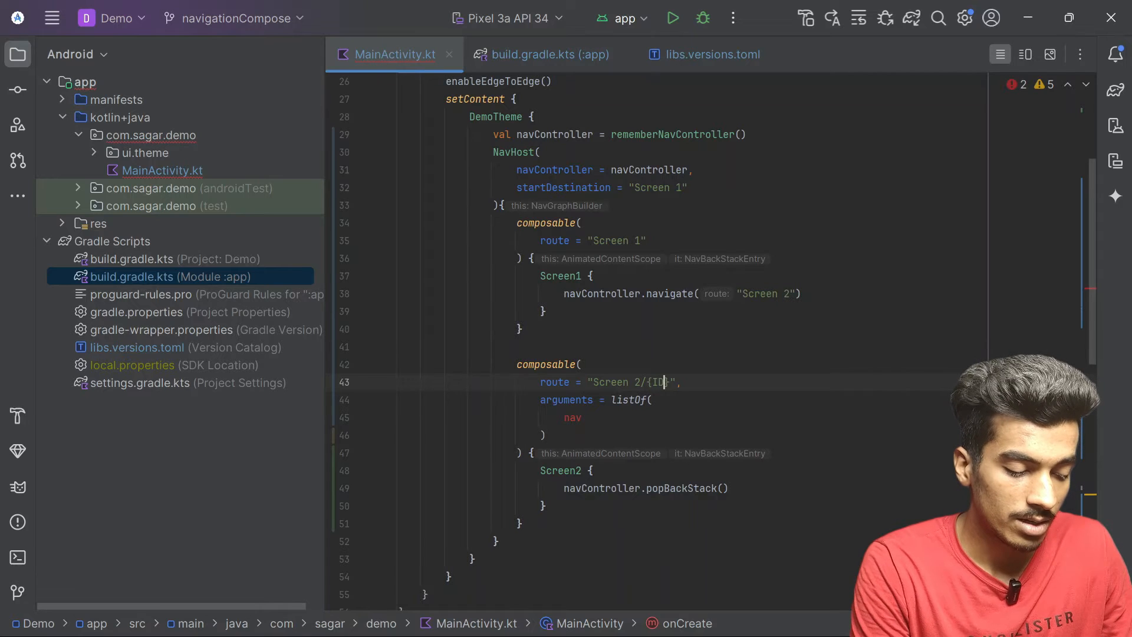
{"action": "type", "text": "/{name}"}
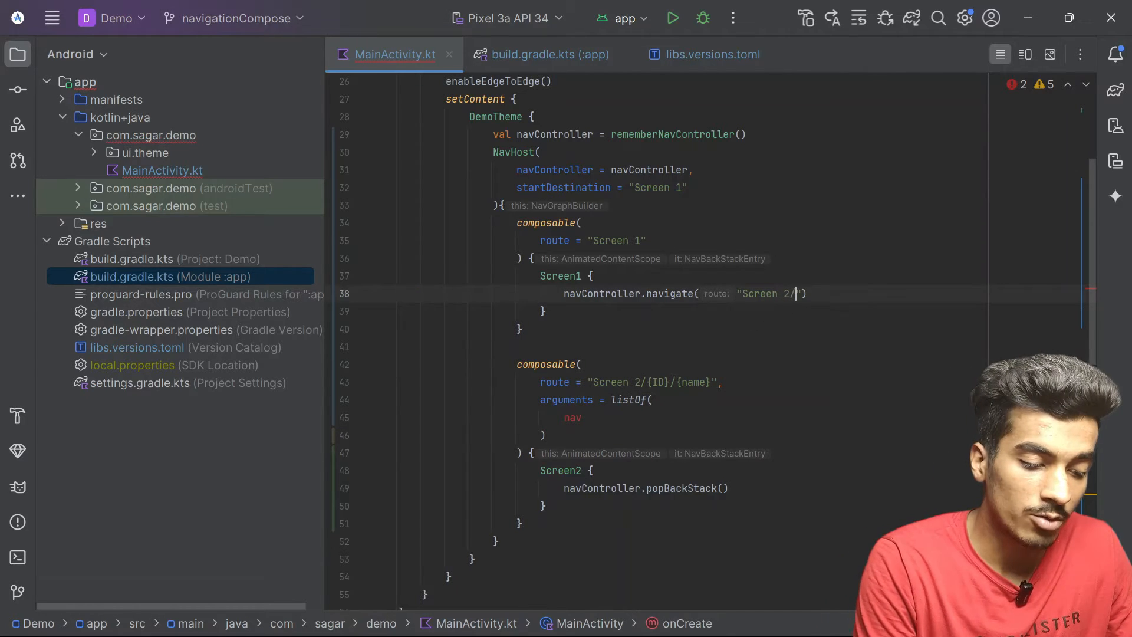
Update Screen1's navigate call to "Screen 2/123/Sagar".
{"action": "type", "text": "123"}
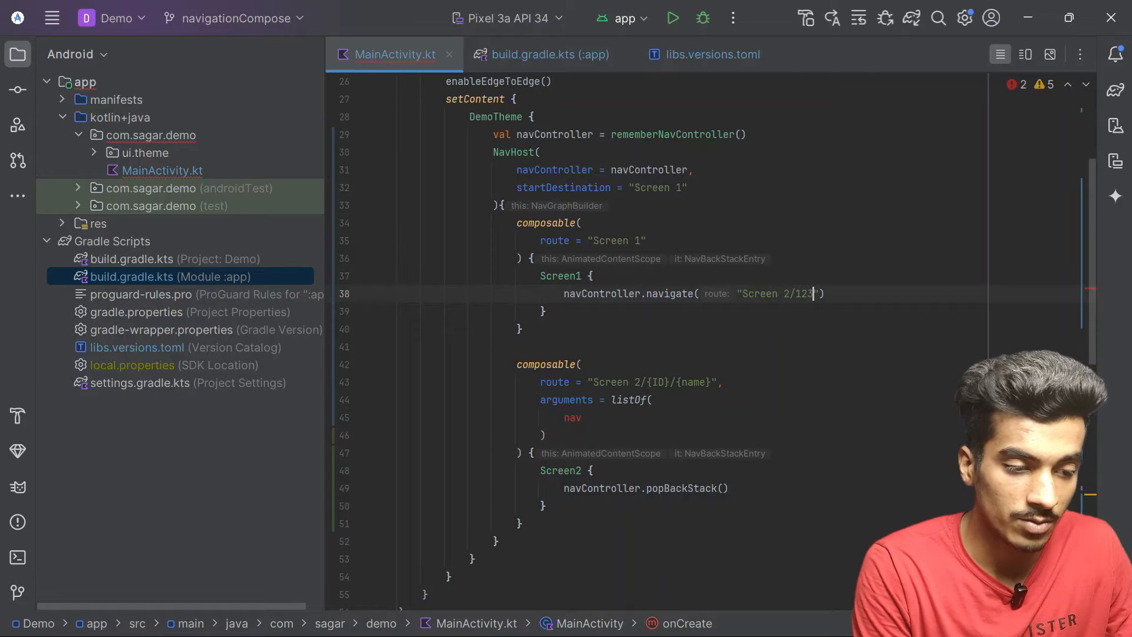
{"action": "type", "text": "/"}
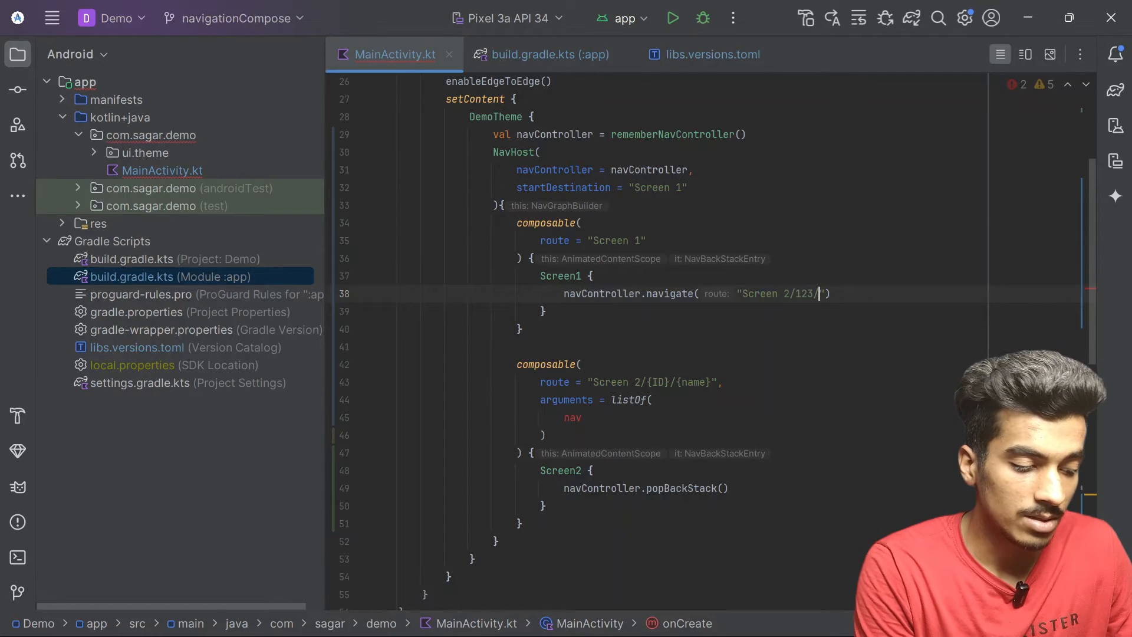
{"action": "type", "text": "Sagar"}
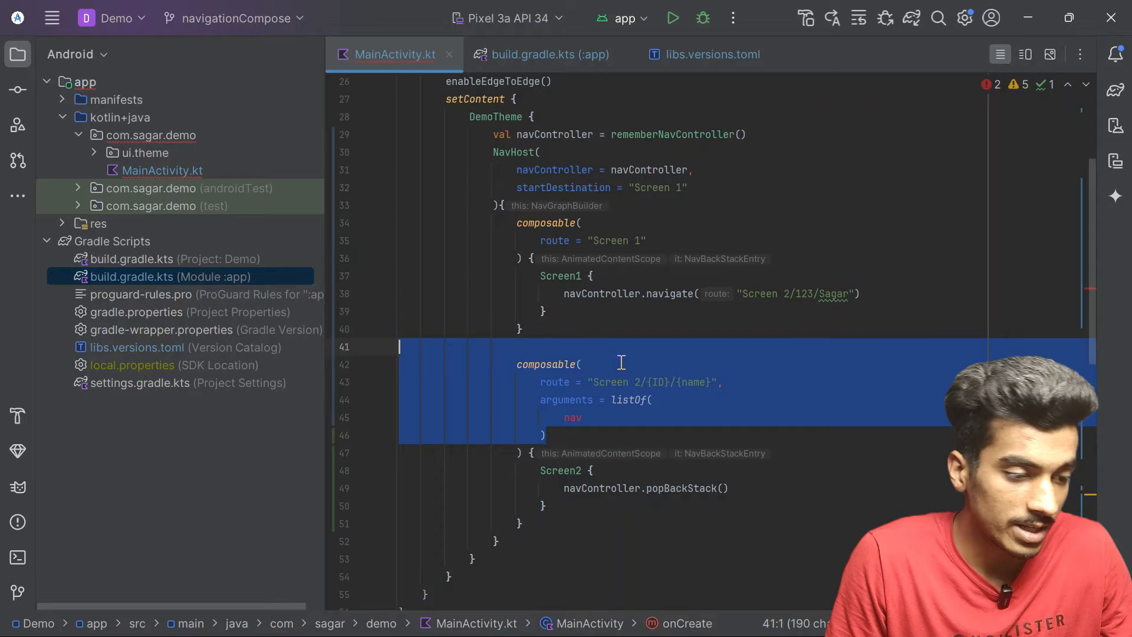
{"action": "key", "text": "Delete"}
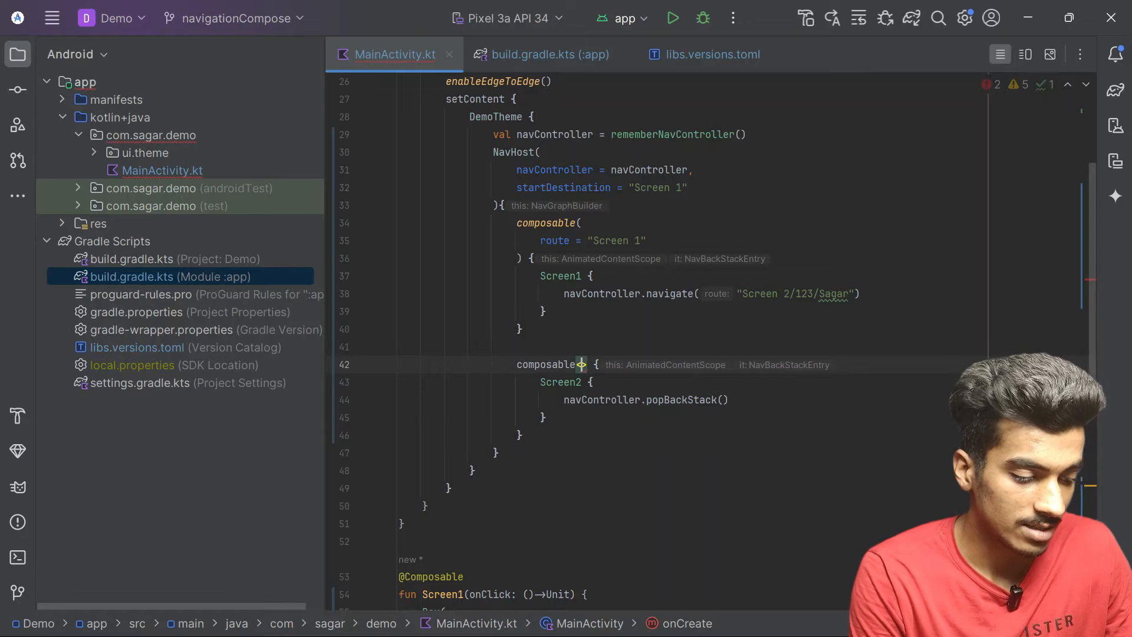
{"action": "type", "text": "<Screen2Route"}
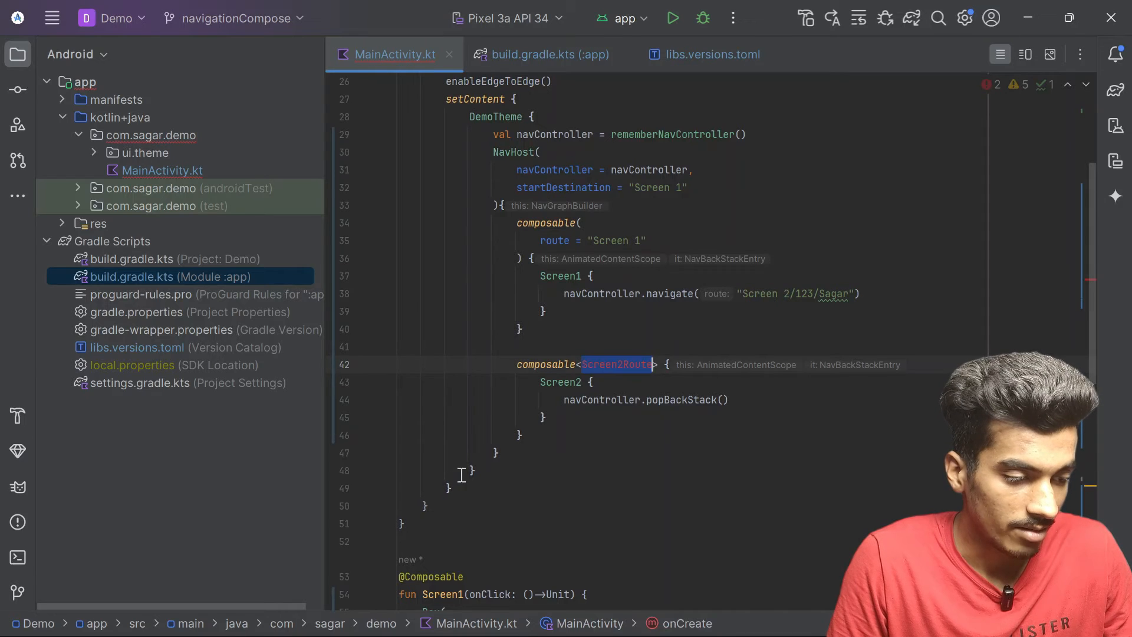
{"action": "scroll", "scroll_direction": "down", "scroll_amount": 3}
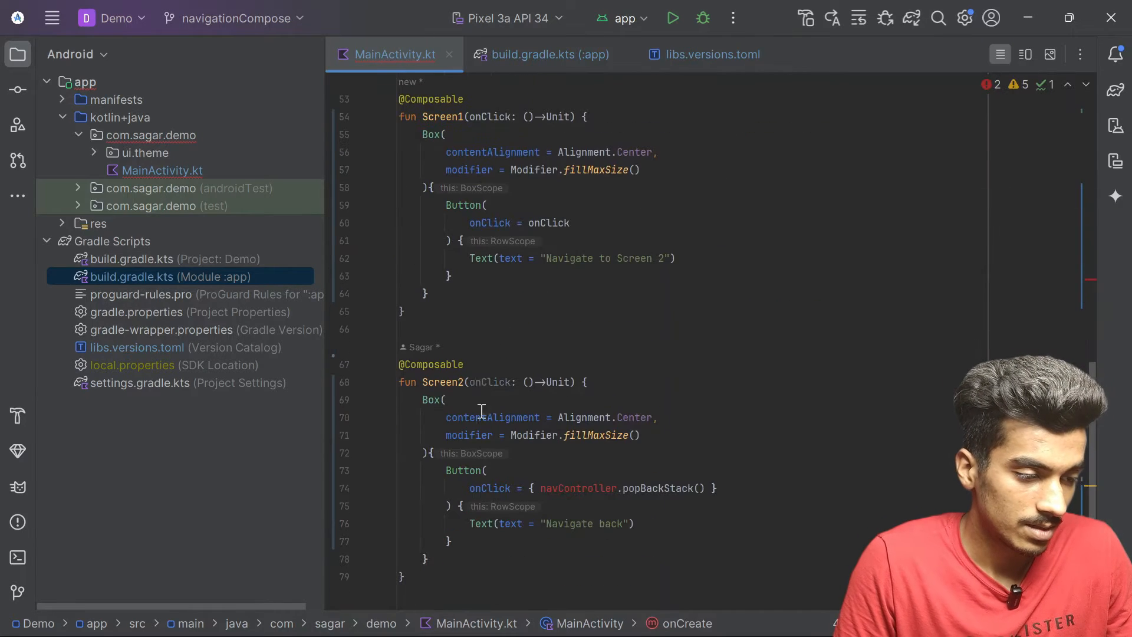
Write data class Screen2Route with id: String and name: String? = null properties.
{"action": "type", "text": "data class Screen2Route("}
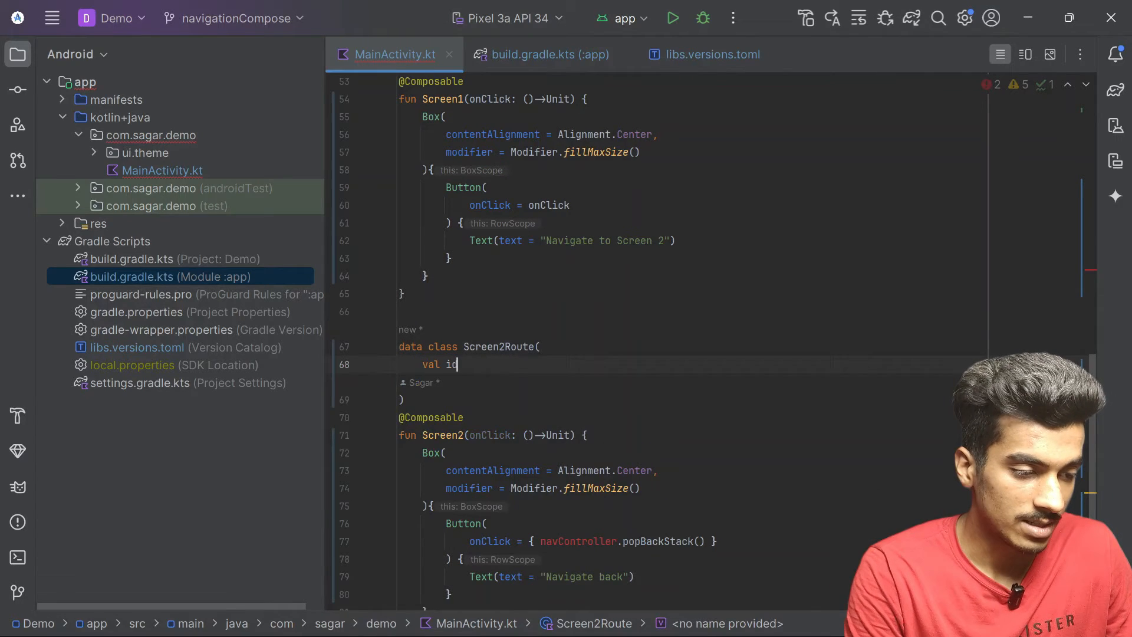
{"action": "type", "text": ": String,"}
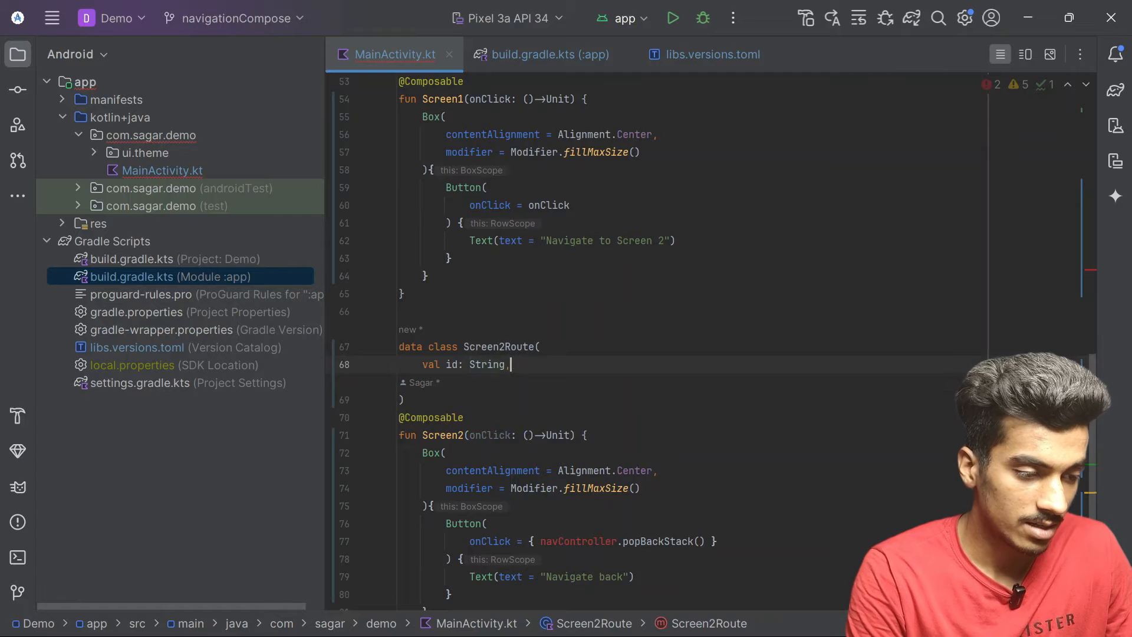
{"action": "key", "text": "Enter"}
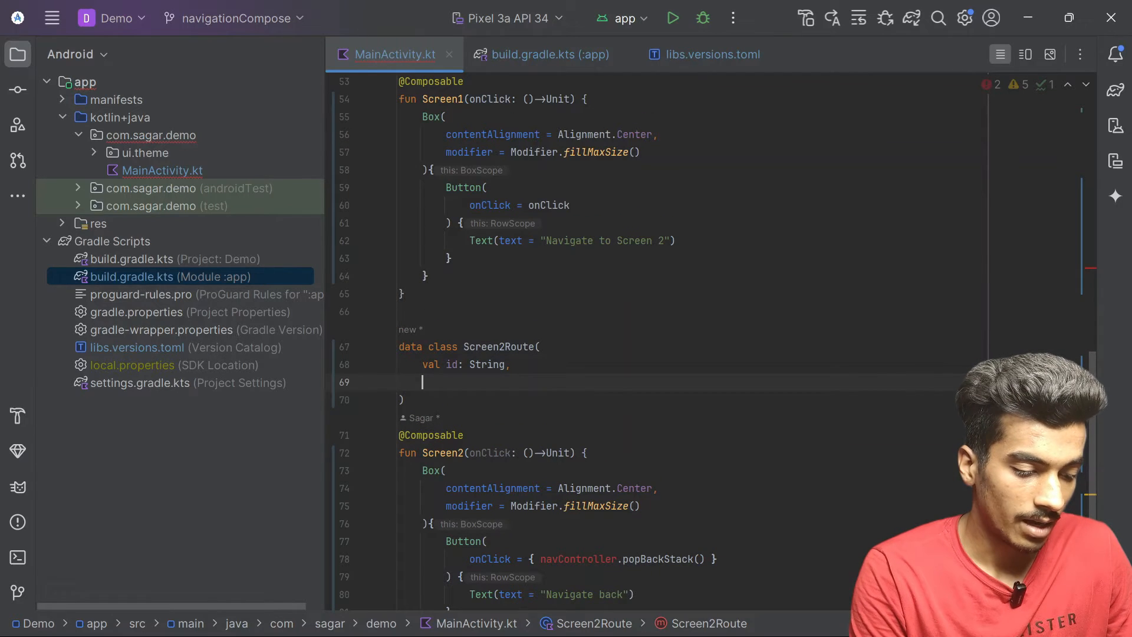
{"action": "type", "text": "val name: String? ="}
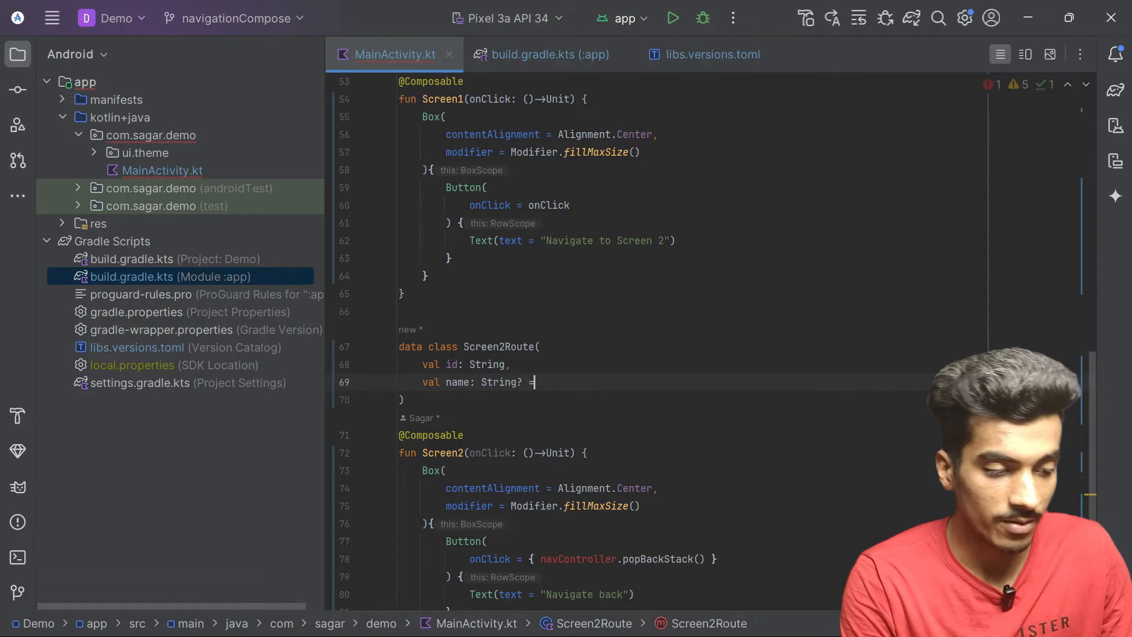
{"action": "type", "text": "null,"}
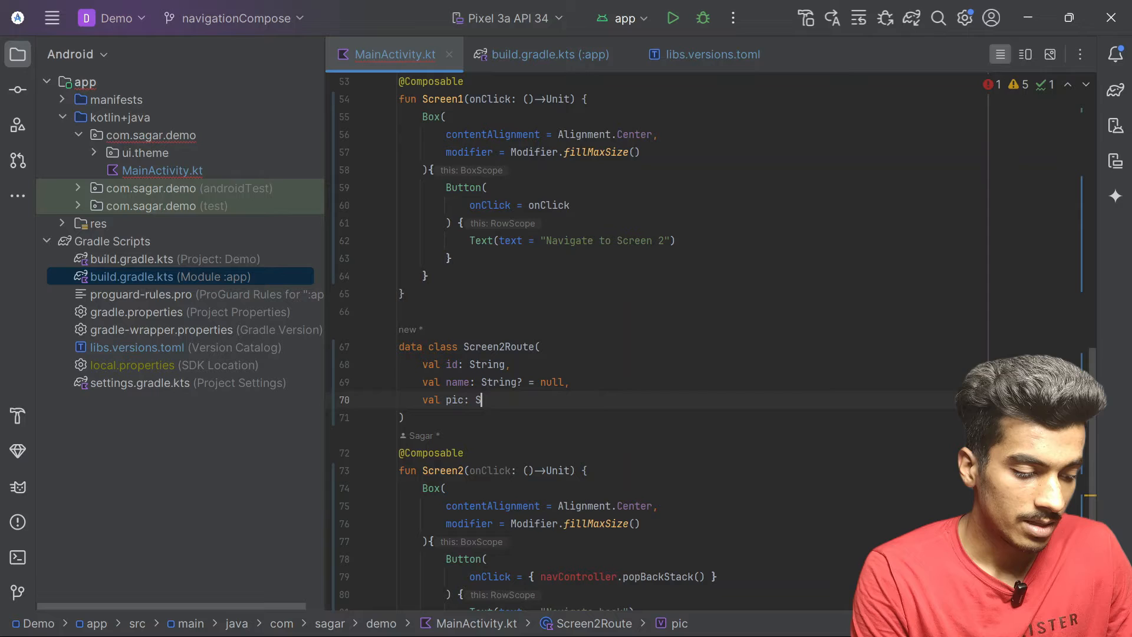
{"action": "type", "text": "tring ="}
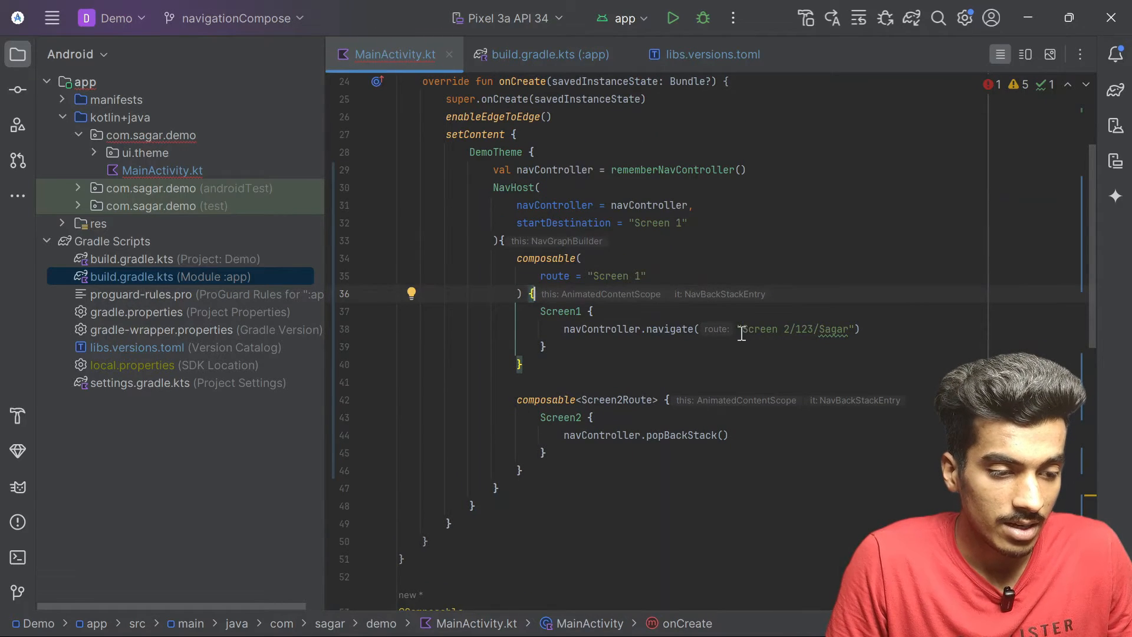
Replace the "Screen 2/123/Sagar" string with Screen2Route(id = "123", name = "Sagar").
{"action": "double_click", "coordinate": [794, 329]}
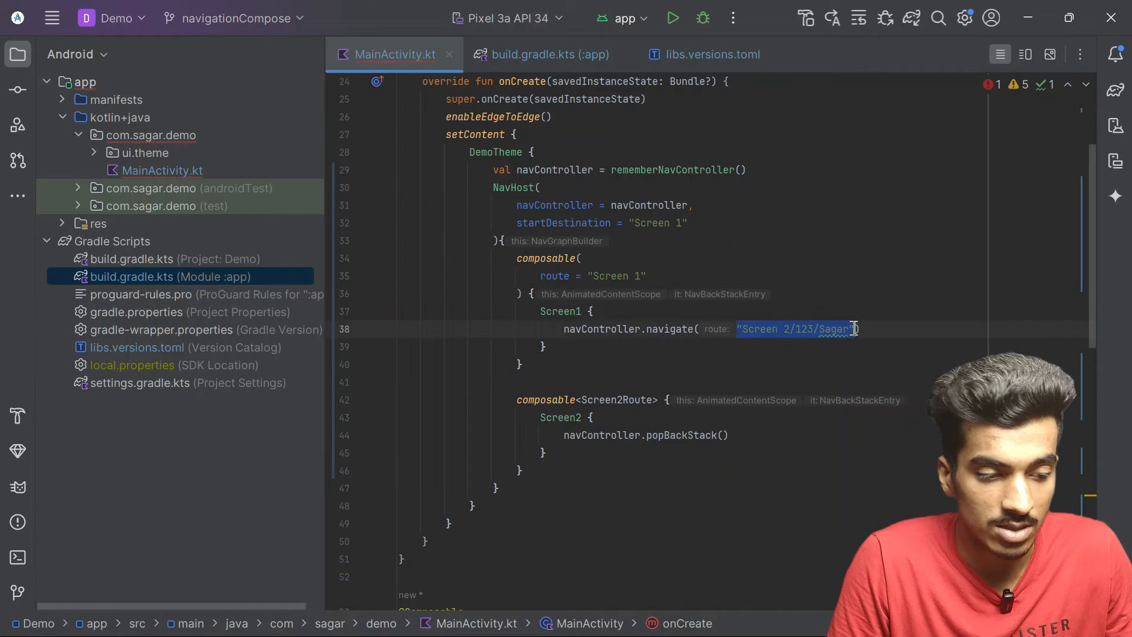
{"action": "type", "text": "Sc"}
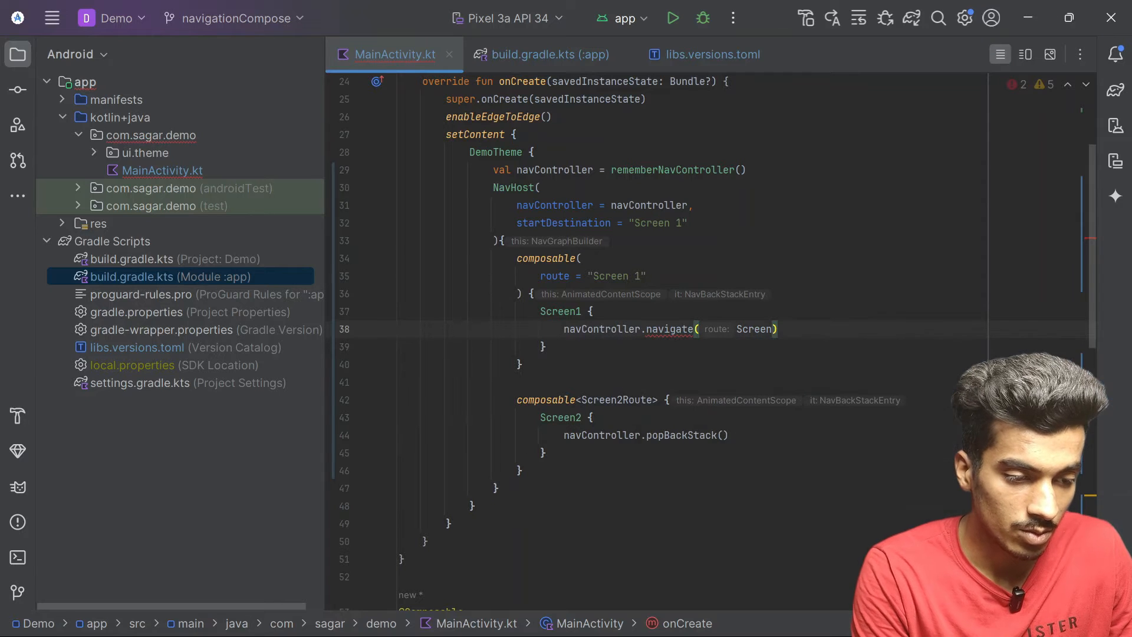
{"action": "type", "text": "Screen2Route("}
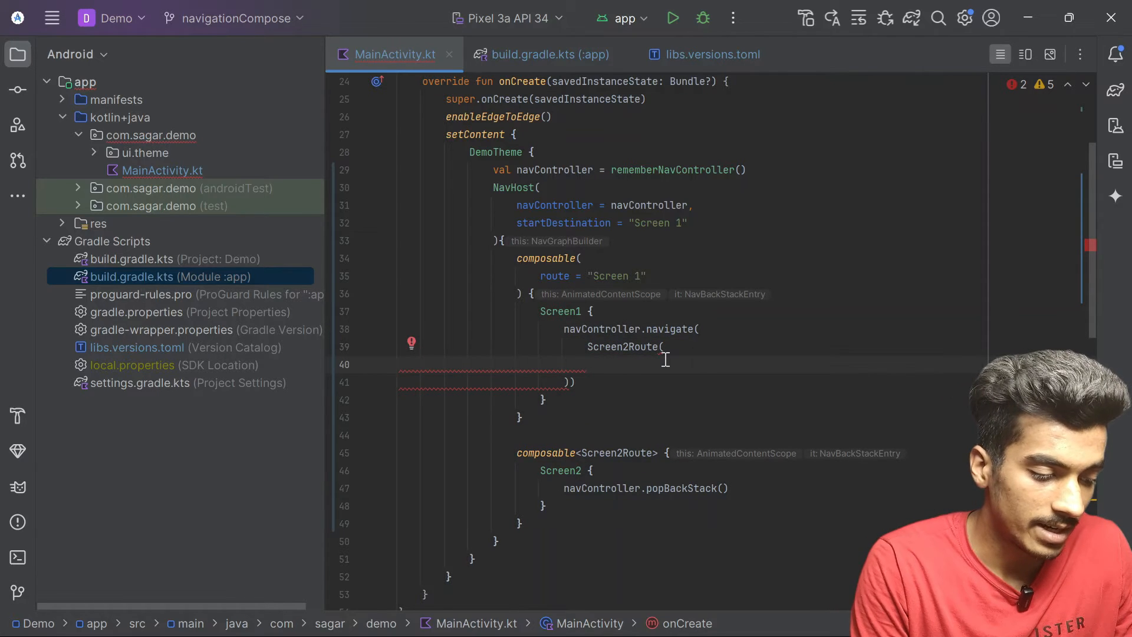
{"action": "type", "text": "\"123\""}
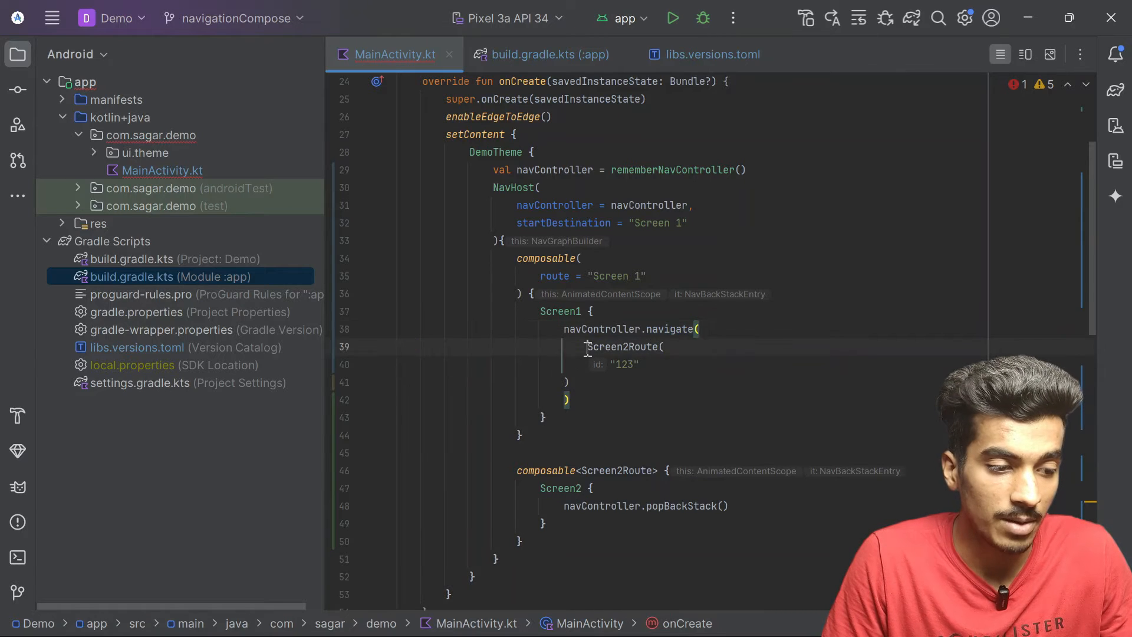
{"action": "type", "text": "name = \"Sag"}
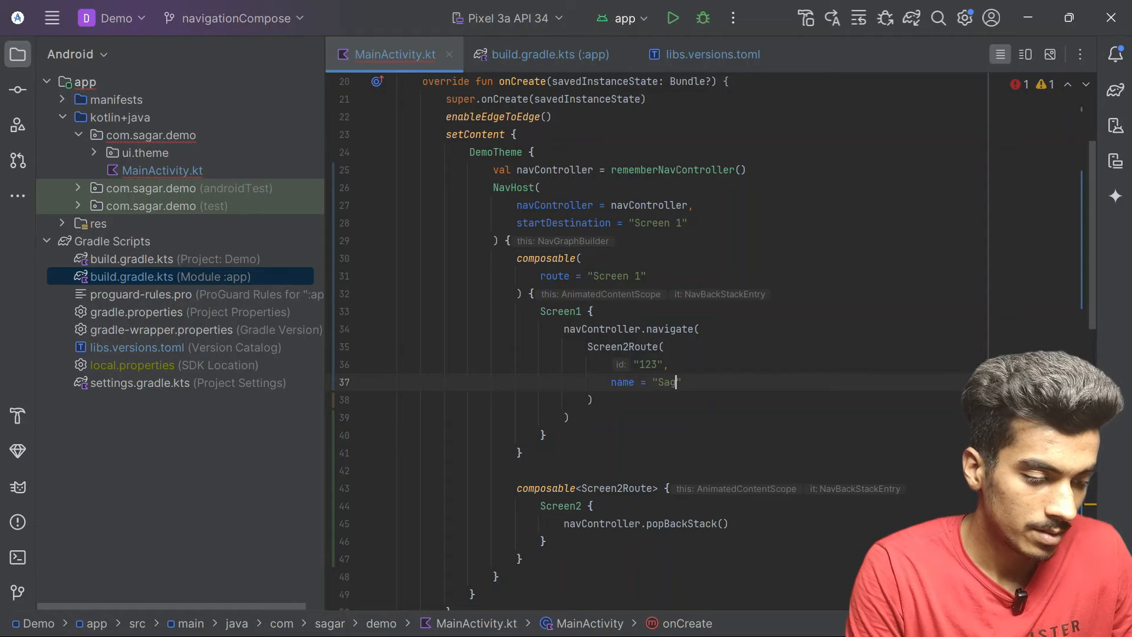
{"action": "type", "text": "ar"}
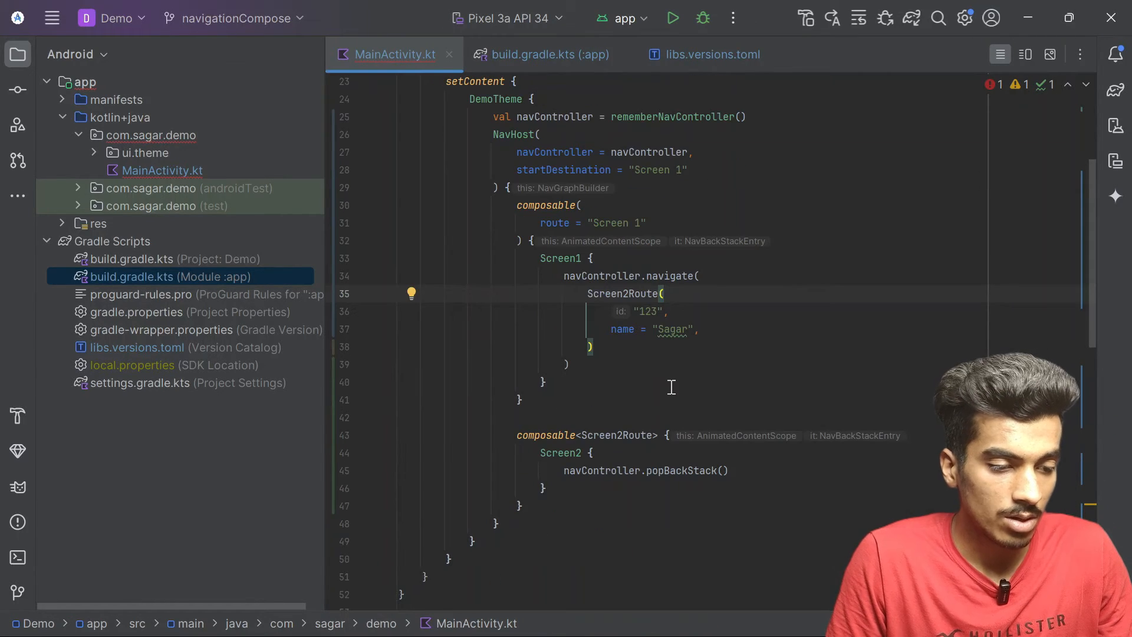
Add val data = it.toRoute<Screen2Route>() in the Screen2Route destination and pass it to Screen2.
{"action": "type", "text": "val"}
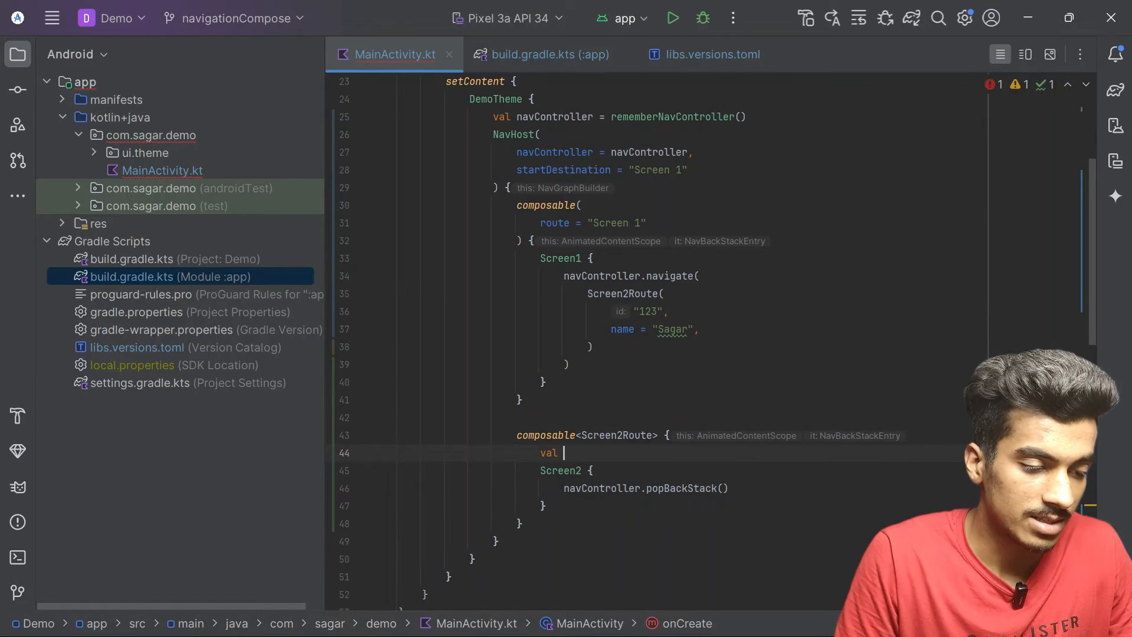
{"action": "type", "text": "data"}
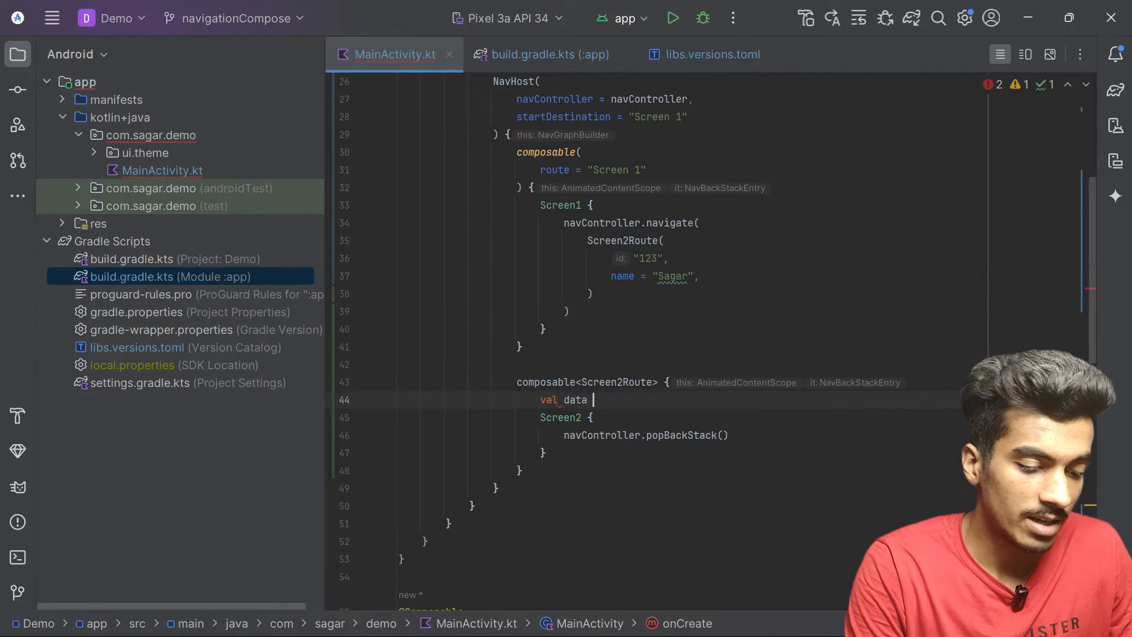
{"action": "type", "text": "="}
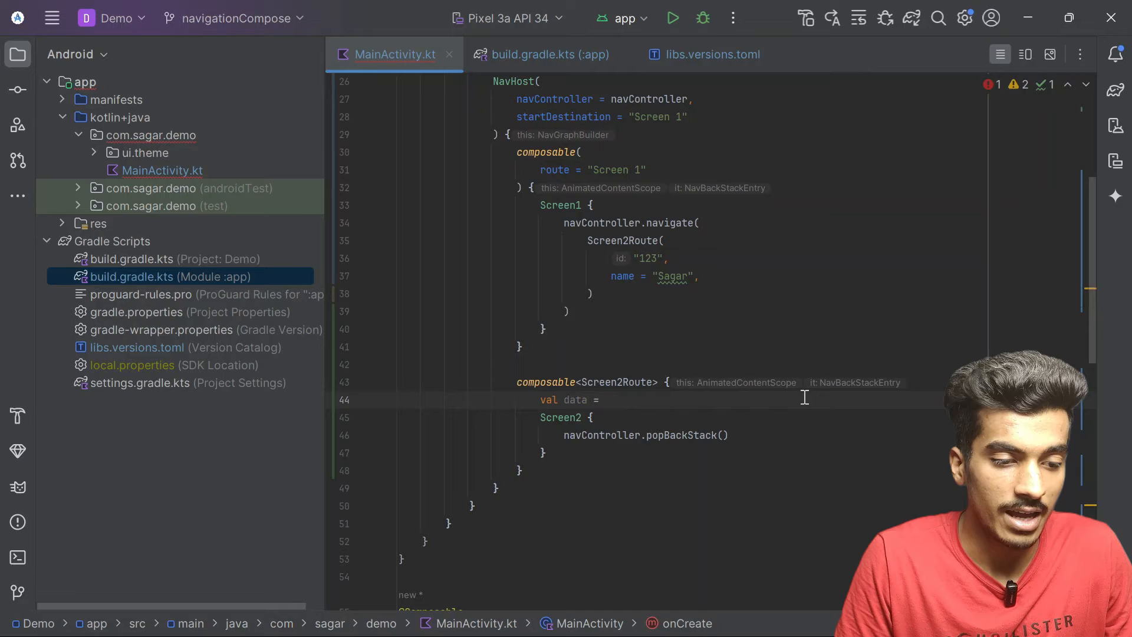
{"action": "type", "text": "i"}
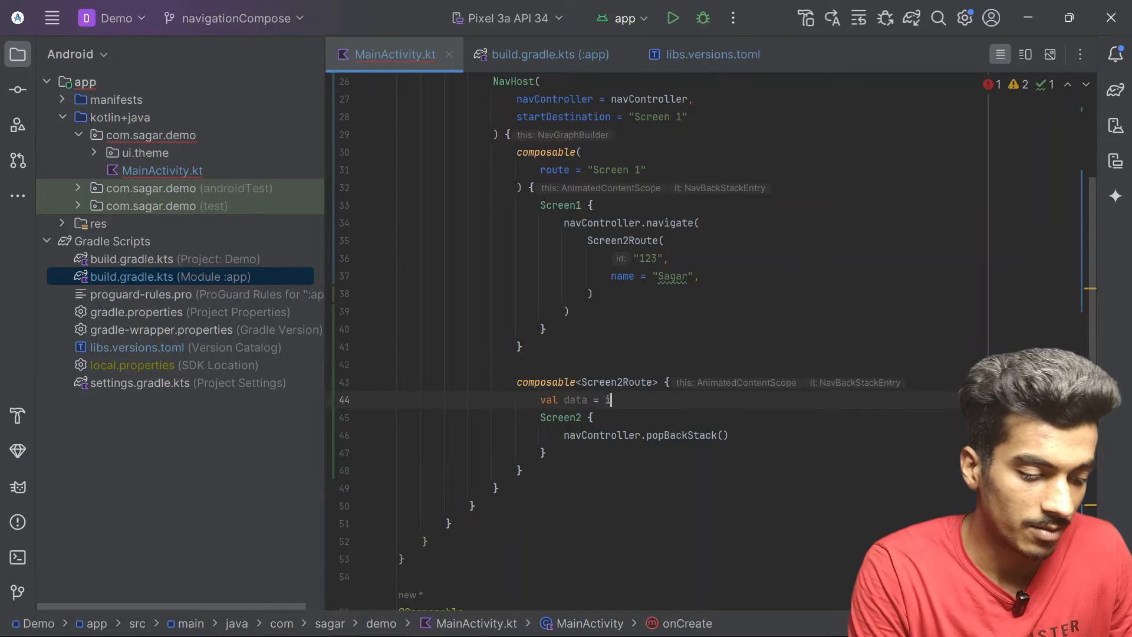
{"action": "type", "text": "t."}
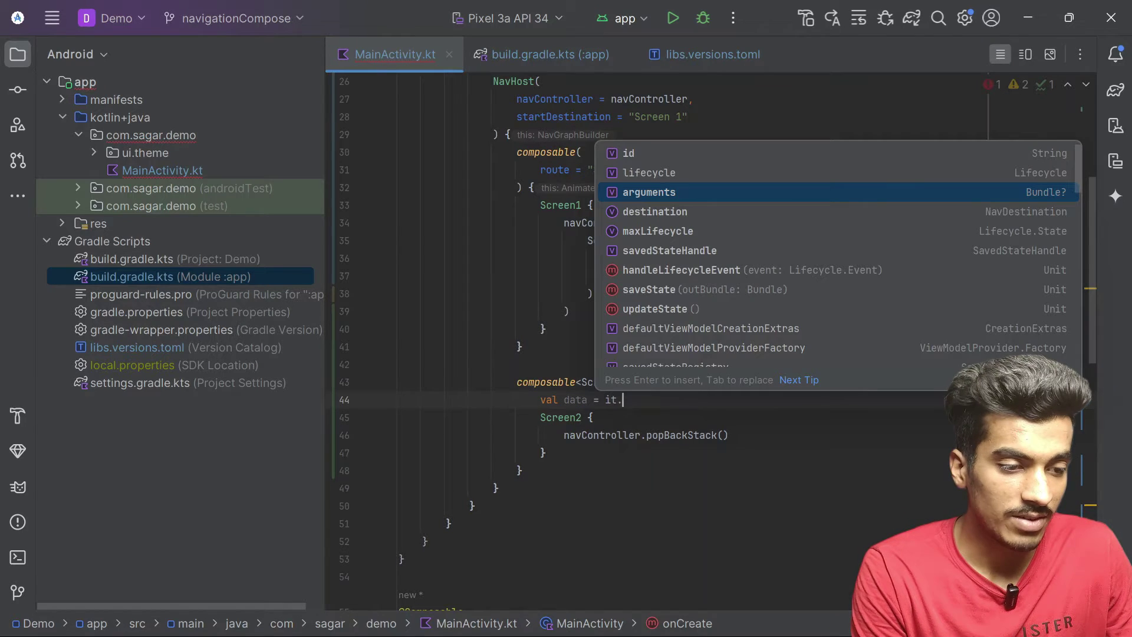
{"action": "type", "text": "t"}
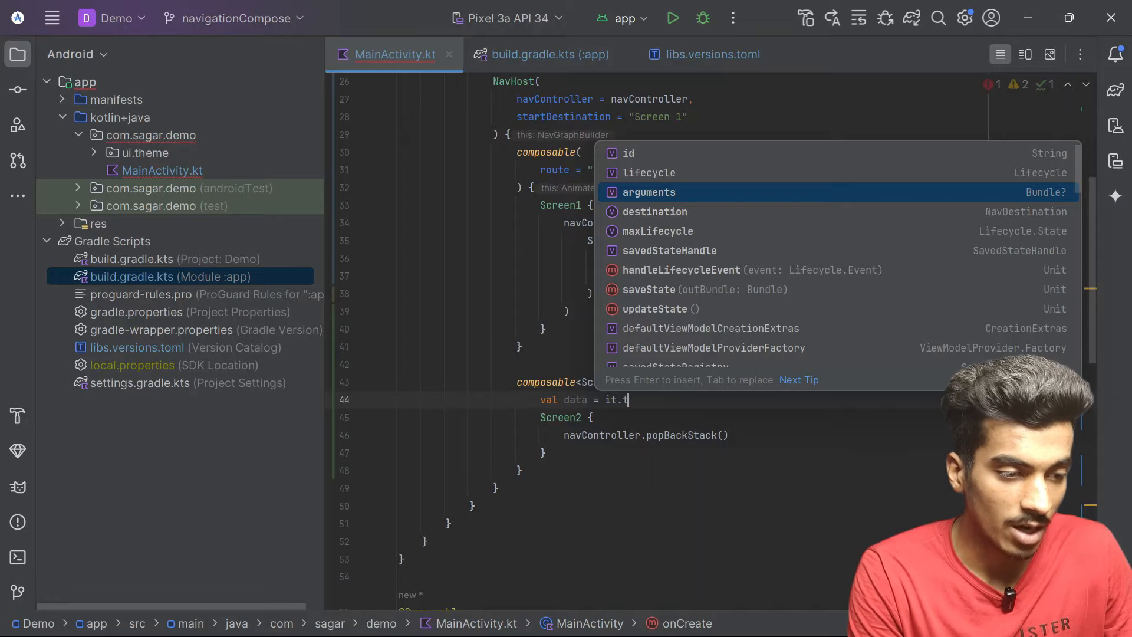
{"action": "type", "text": "oRoute<Screen2Route>("}
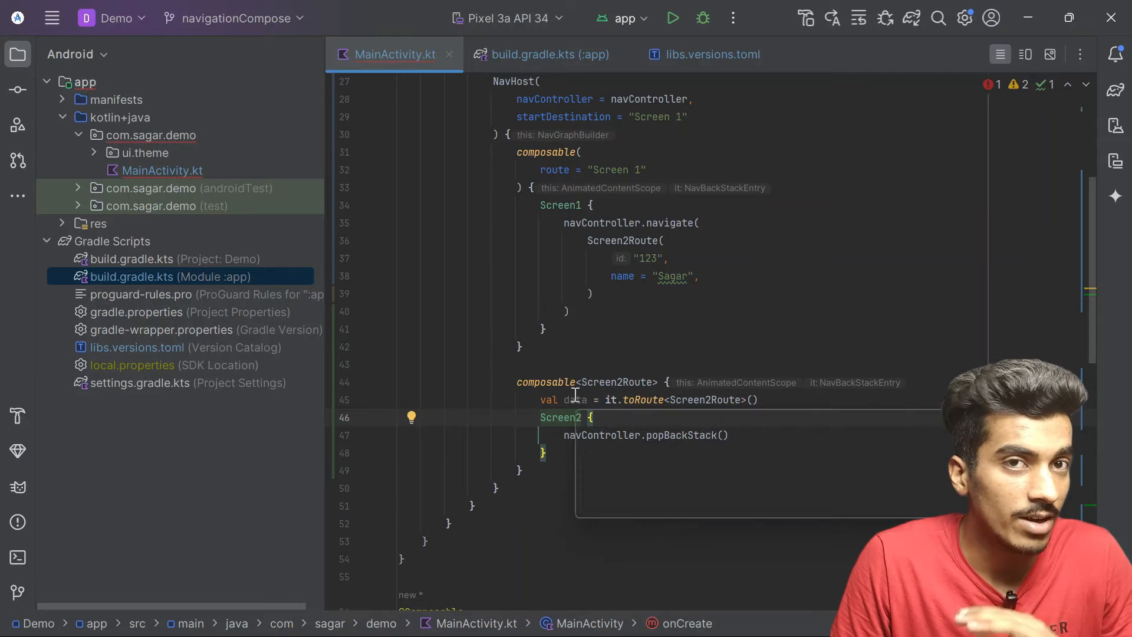
{"action": "type", "text": "("}
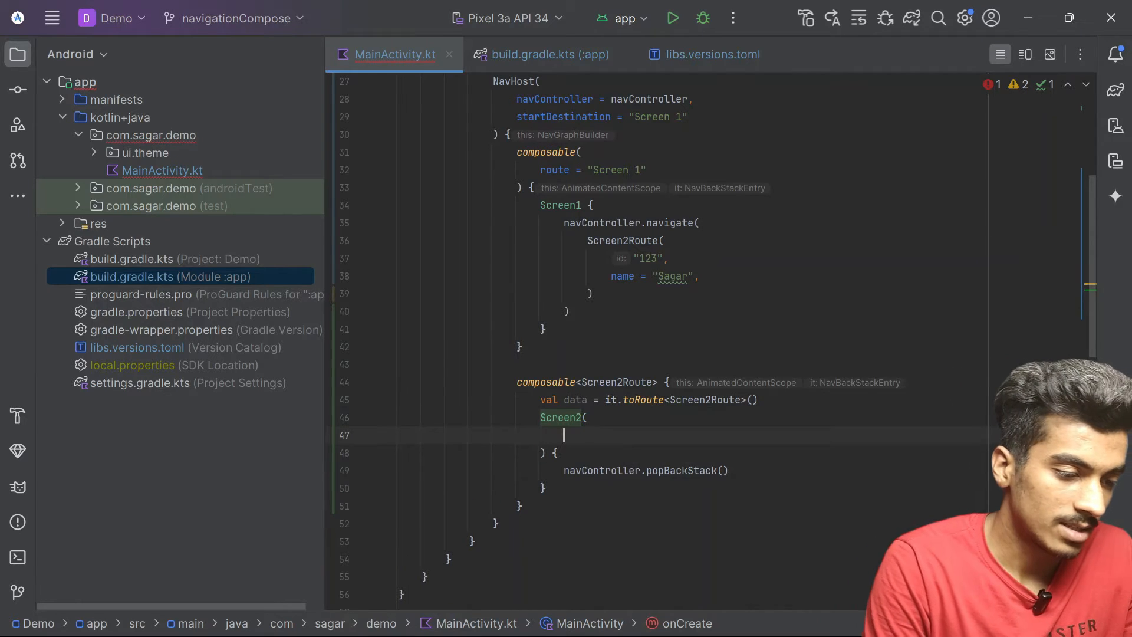
{"action": "scroll", "scroll_direction": "down", "scroll_amount": 3}
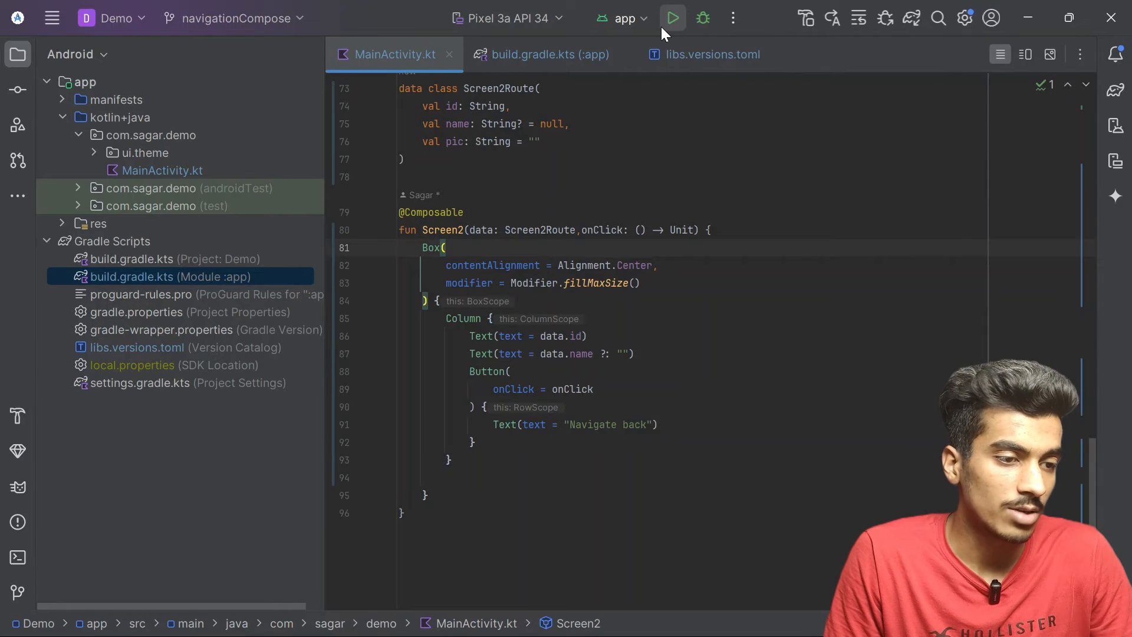
Run the app, check the Compose Compiler/Kotlin version error, and open the project build.gradle.kts.
{"action": "left_click", "coordinate": [673, 18]}
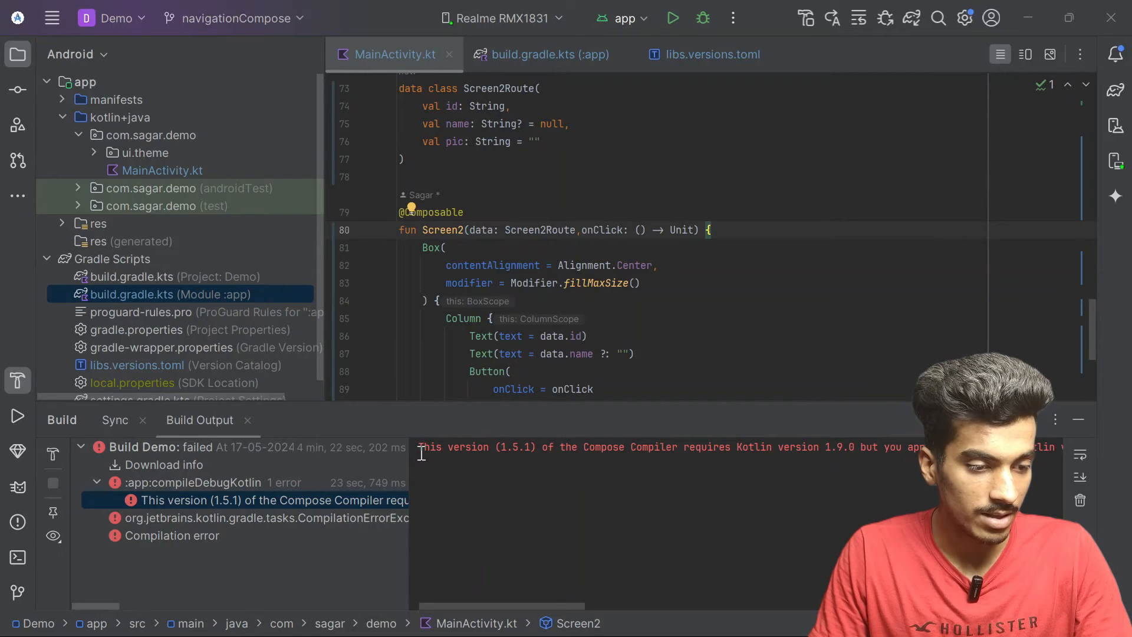
{"action": "double_click", "coordinate": [512, 447]}
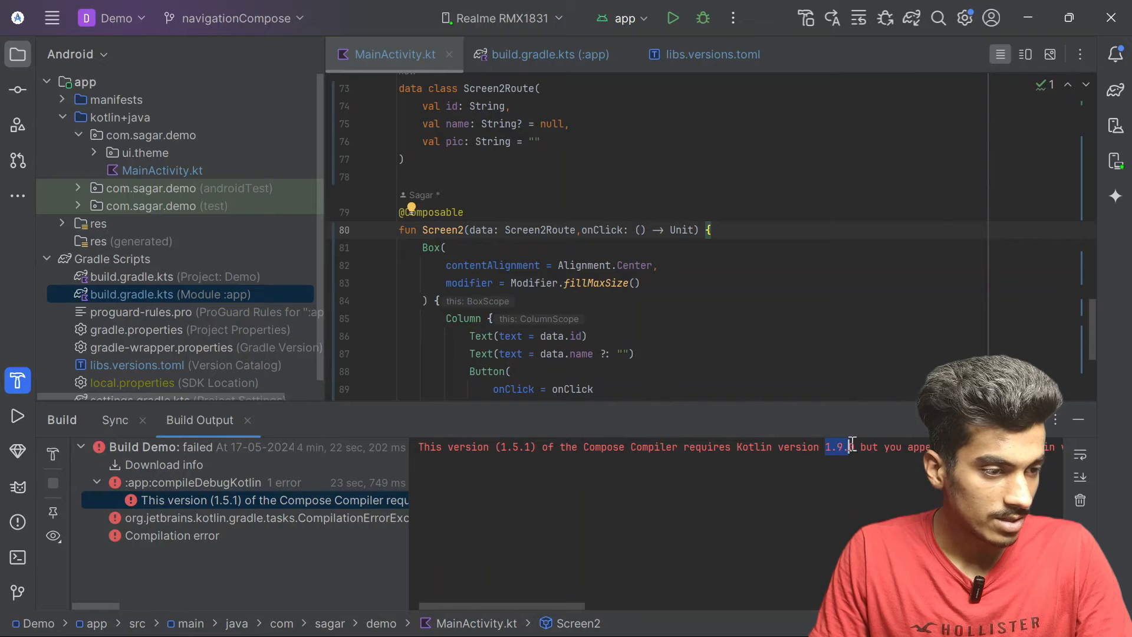
{"action": "left_click", "coordinate": [542, 55]}
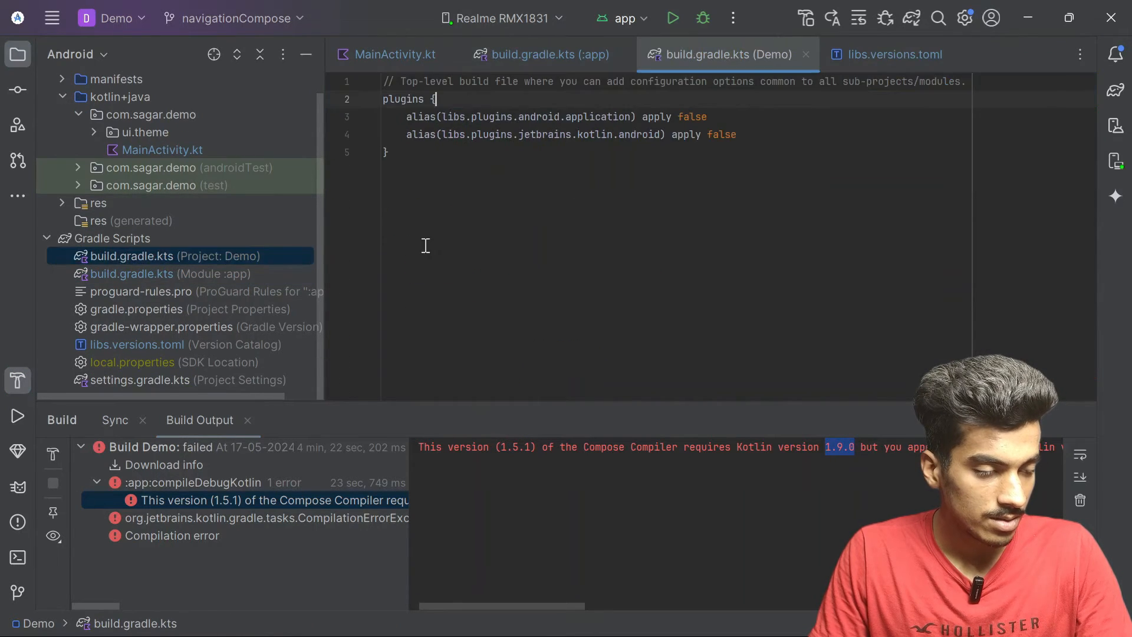
{"action": "left_click", "coordinate": [896, 54]}
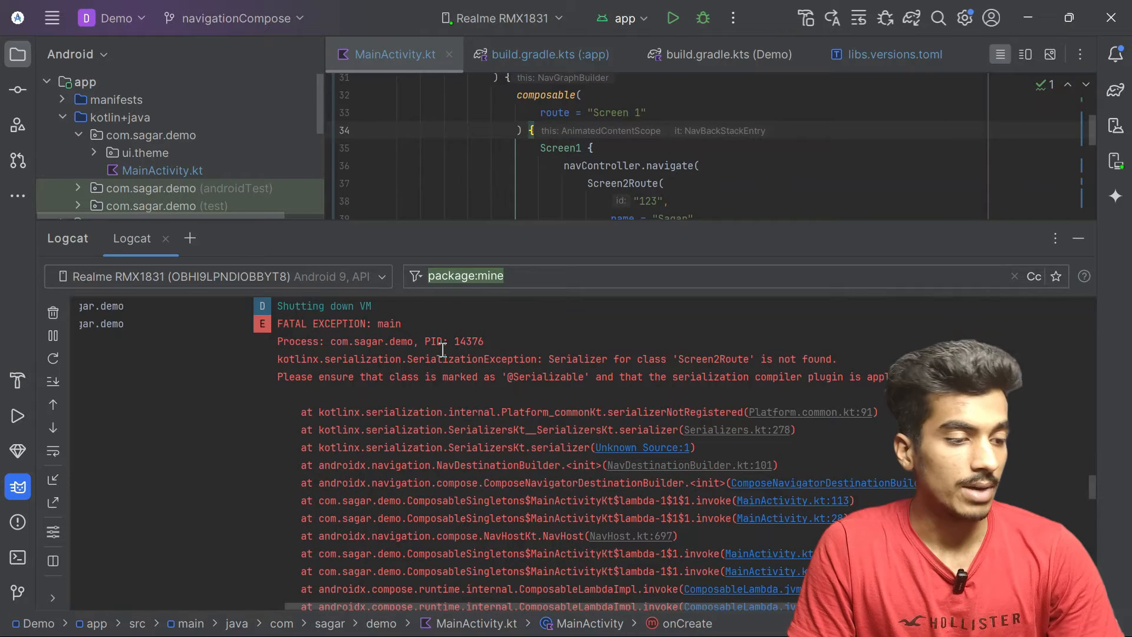
Inspect the Logcat SerializationException reporting no serializer for Screen2Route.
{"action": "double_click", "coordinate": [313, 360]}
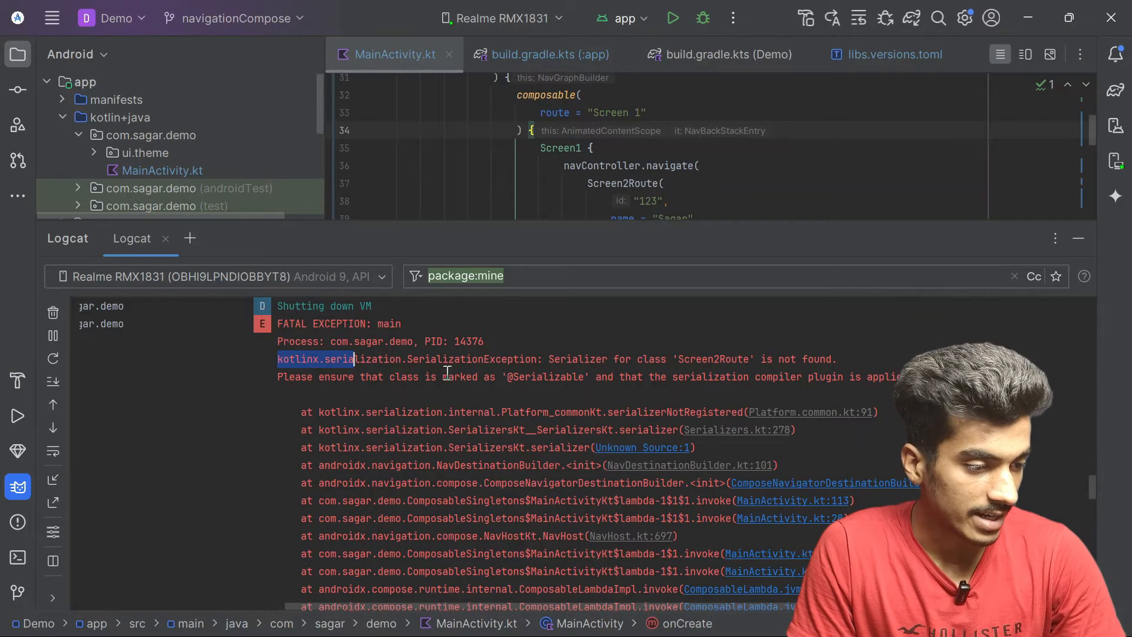
{"action": "double_click", "coordinate": [472, 359]}
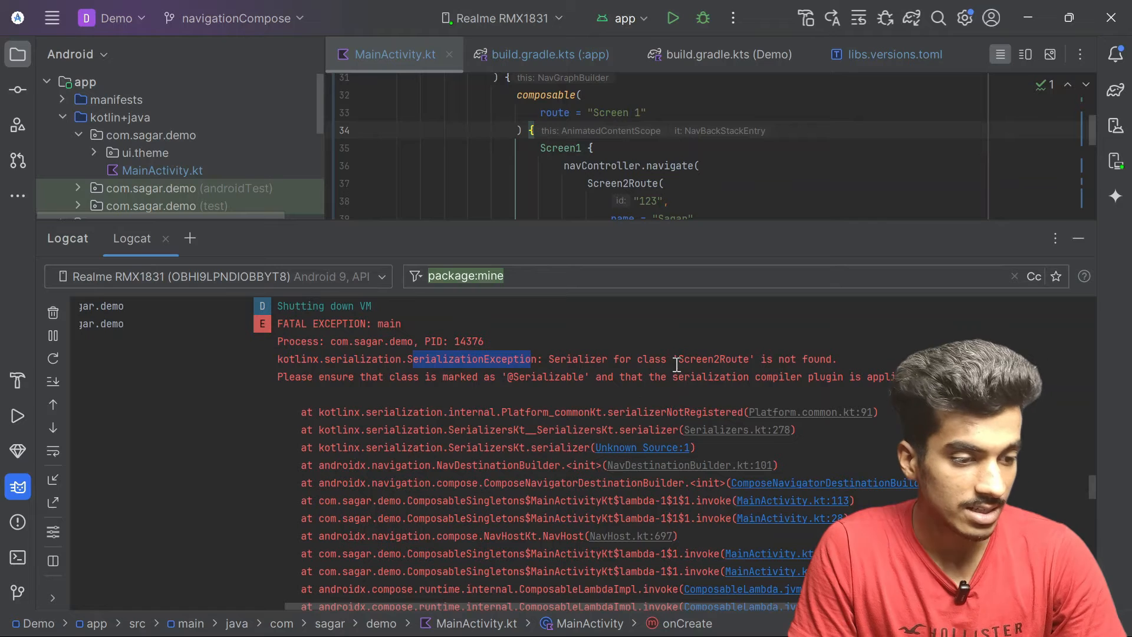
{"action": "double_click", "coordinate": [713, 360]}
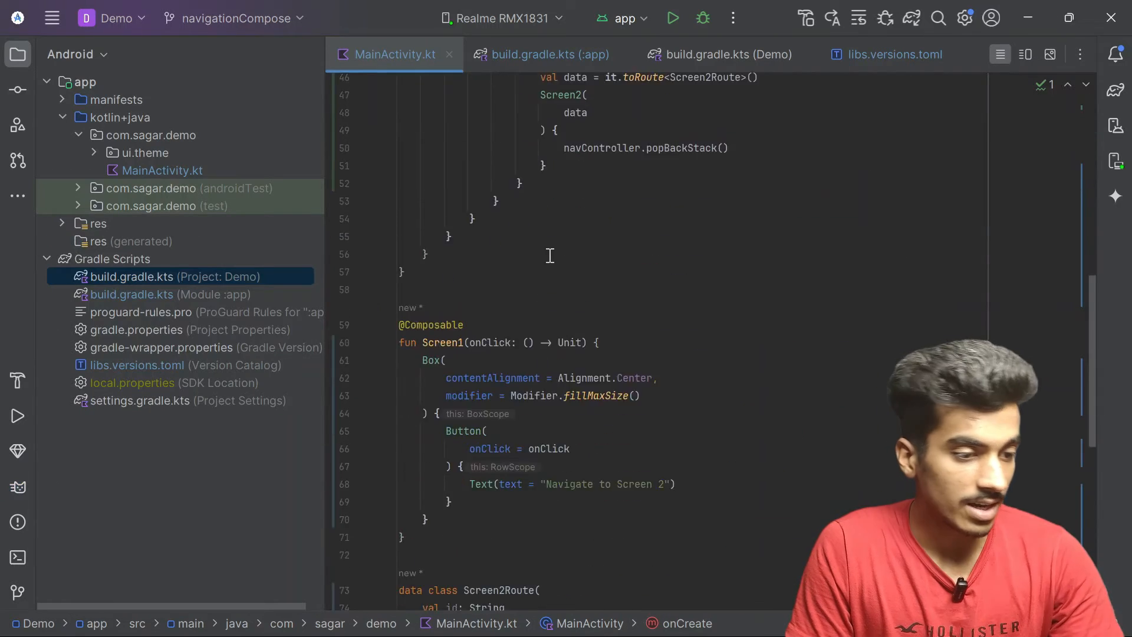
{"action": "scroll", "scroll_direction": "down", "scroll_amount": 3}
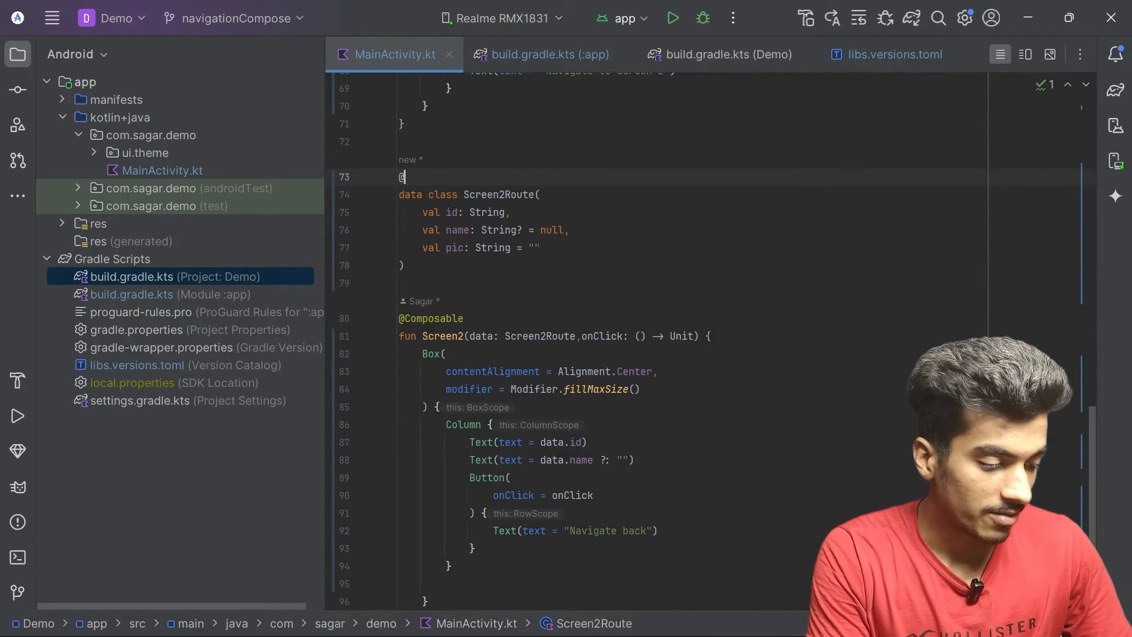
{"action": "type", "text": "@Seria"}
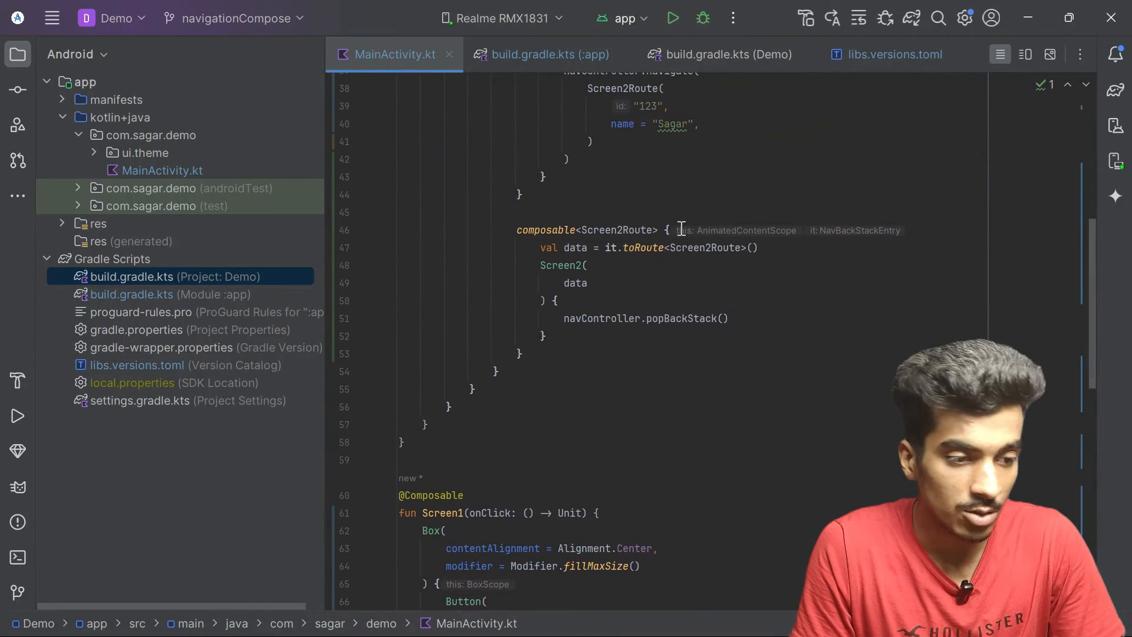
{"action": "left_click", "coordinate": [672, 18]}
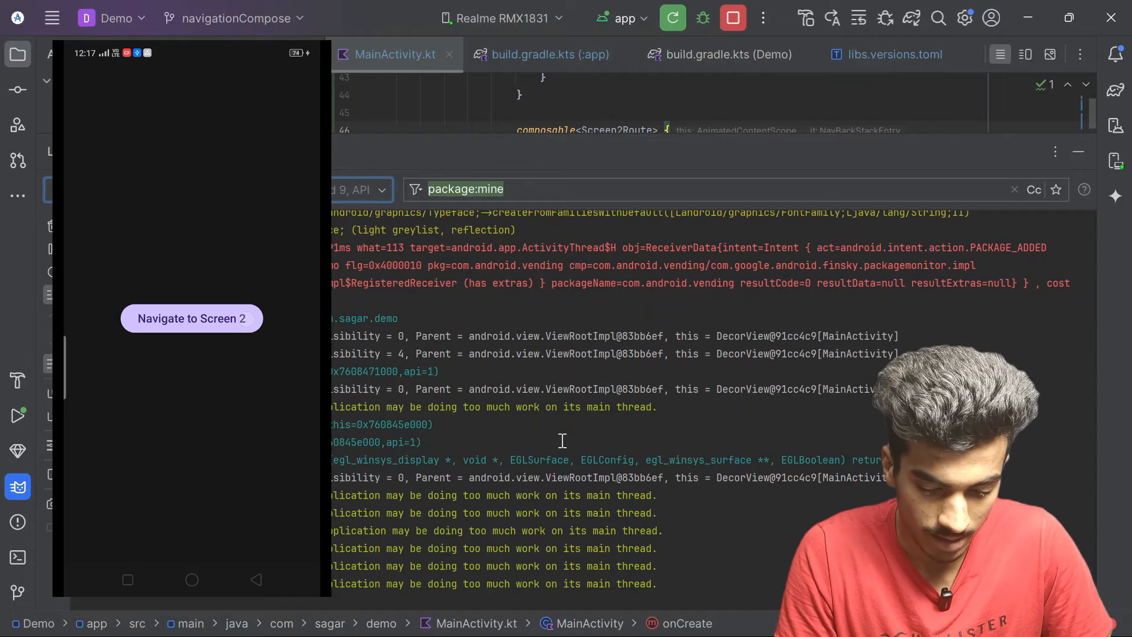
Open Screen 2 in the running app to see id 123 and name Sagar, then return to the code.
{"action": "left_click", "coordinate": [192, 318]}
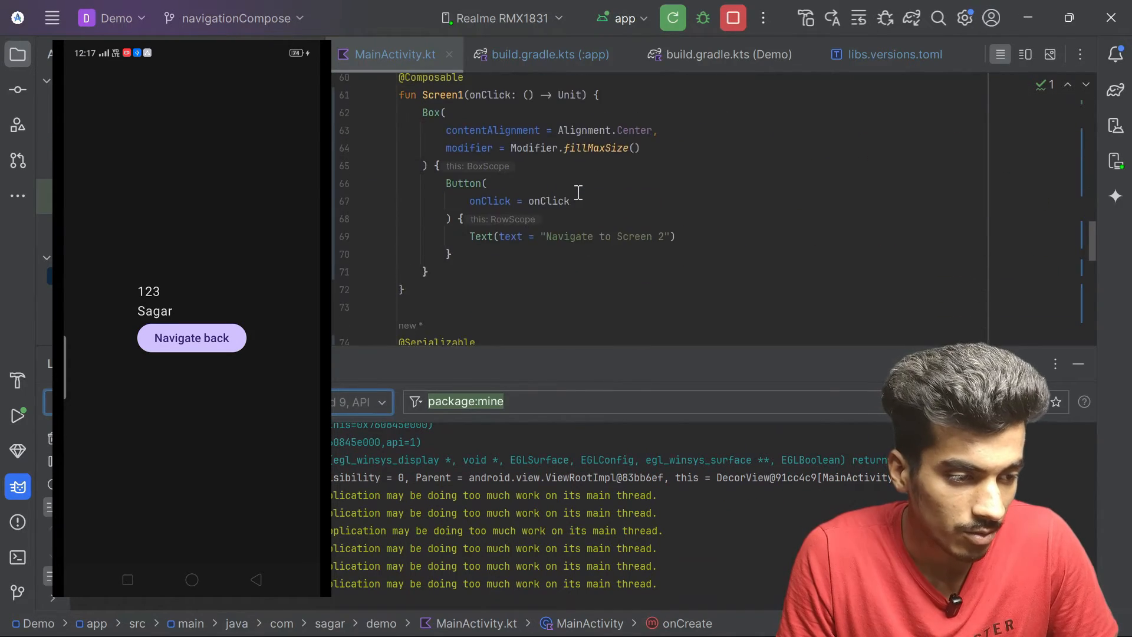
{"action": "scroll", "scroll_direction": "down", "scroll_amount": 3}
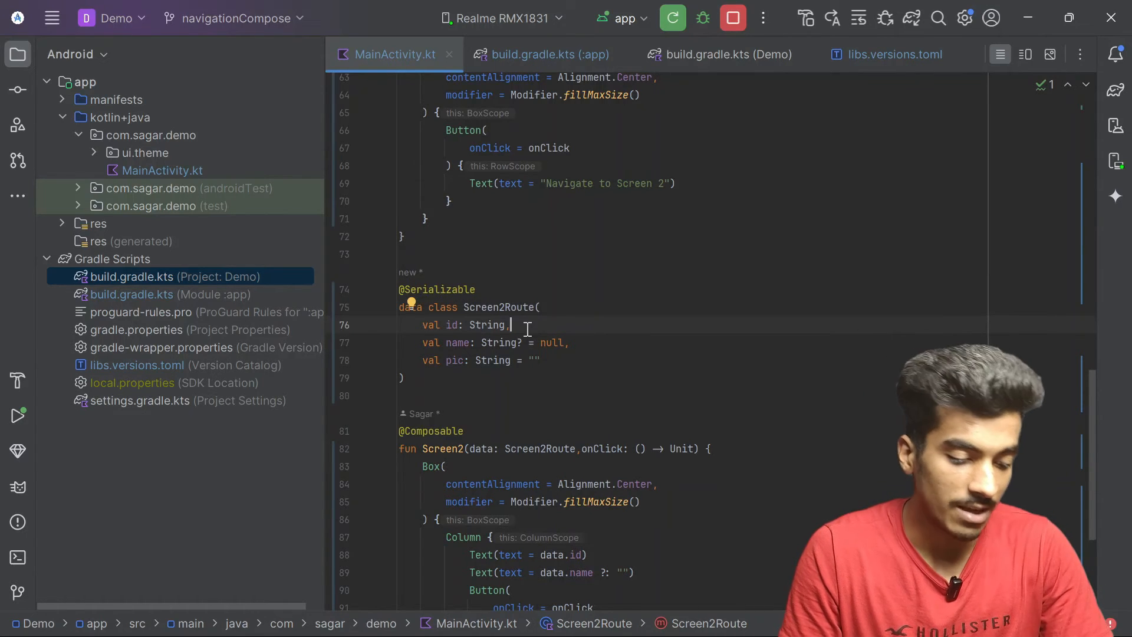
{"action": "type", "text": "= \"Sagar\","}
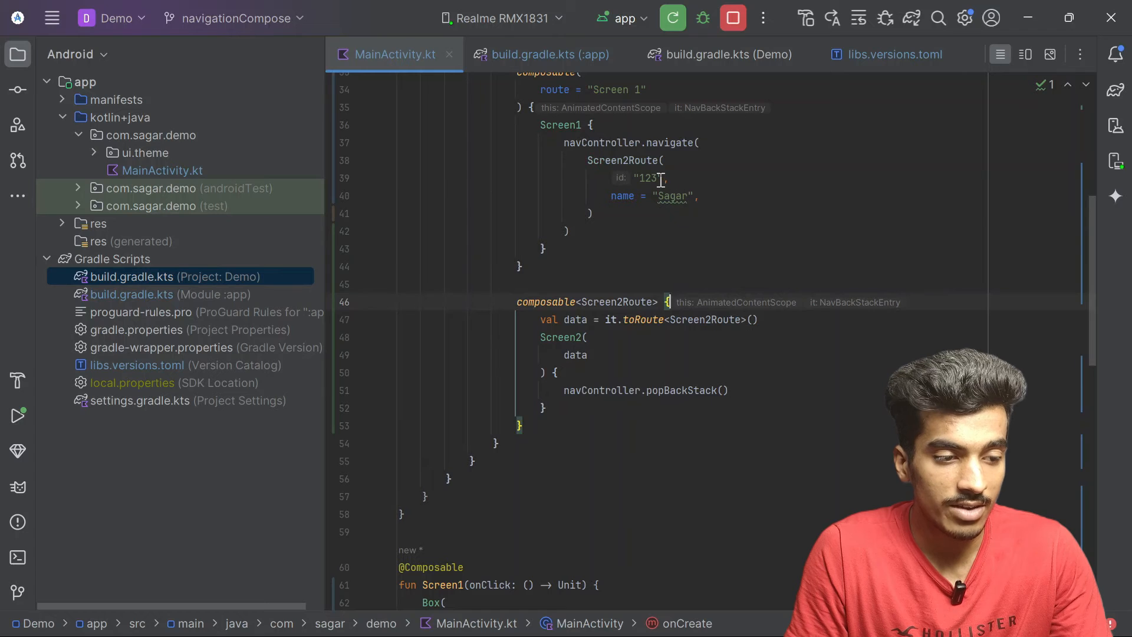
Pass "123//", "Sagar//" and listOf("a","b","c") to Screen2, show each list item, and relaunch.
{"action": "type", "text": "//"}
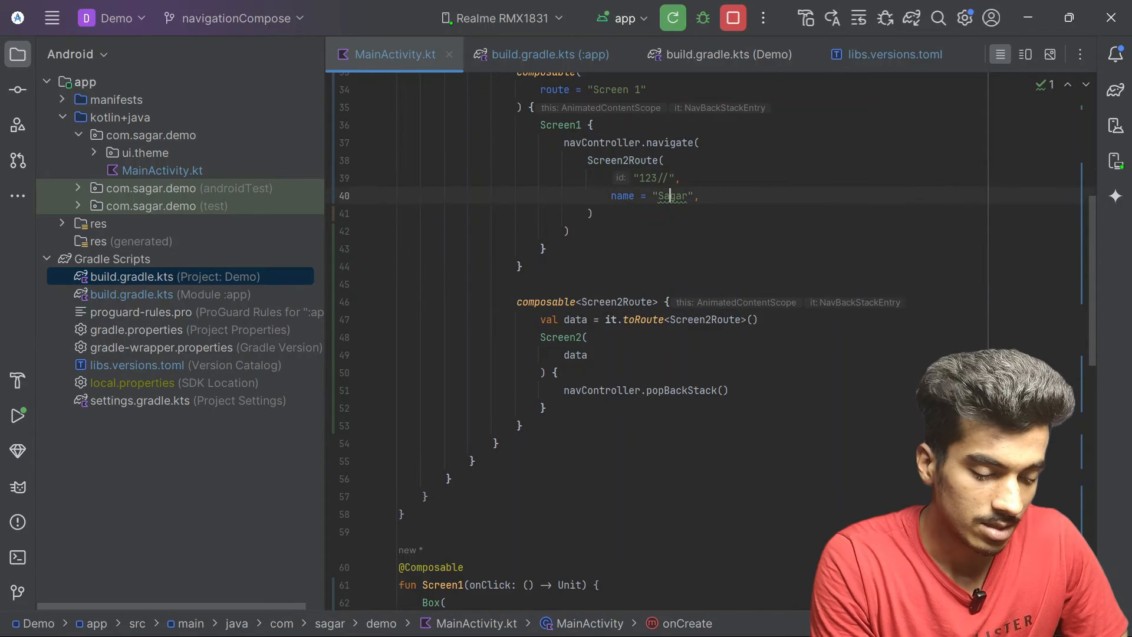
{"action": "type", "text": "//"}
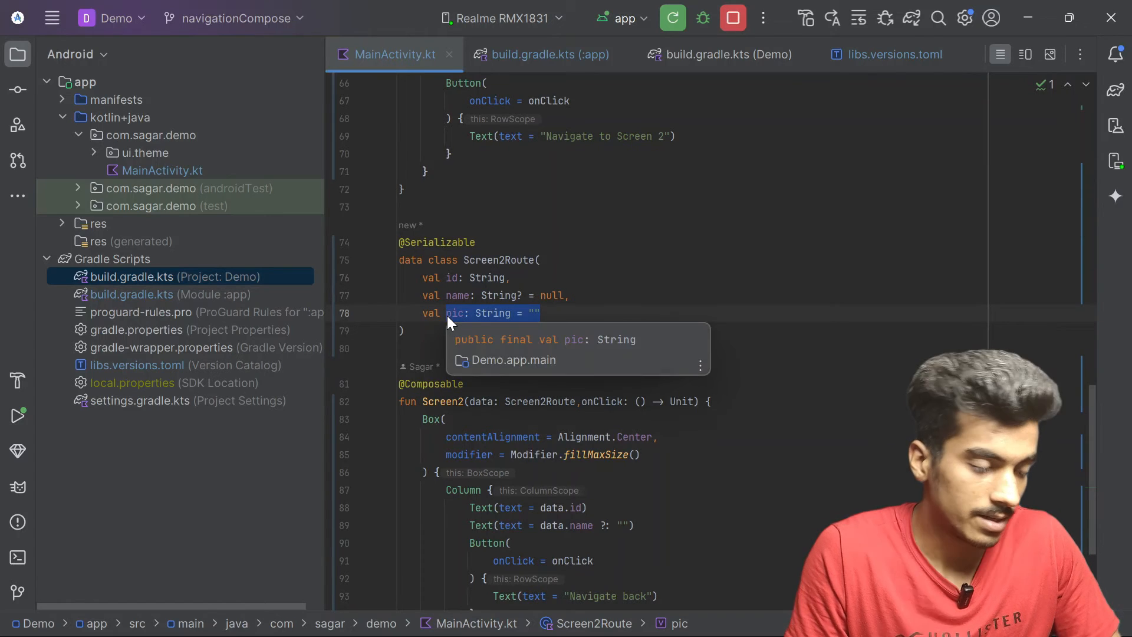
{"action": "type", "text": "list = listOf(\"a\",\"b\",\"c"}
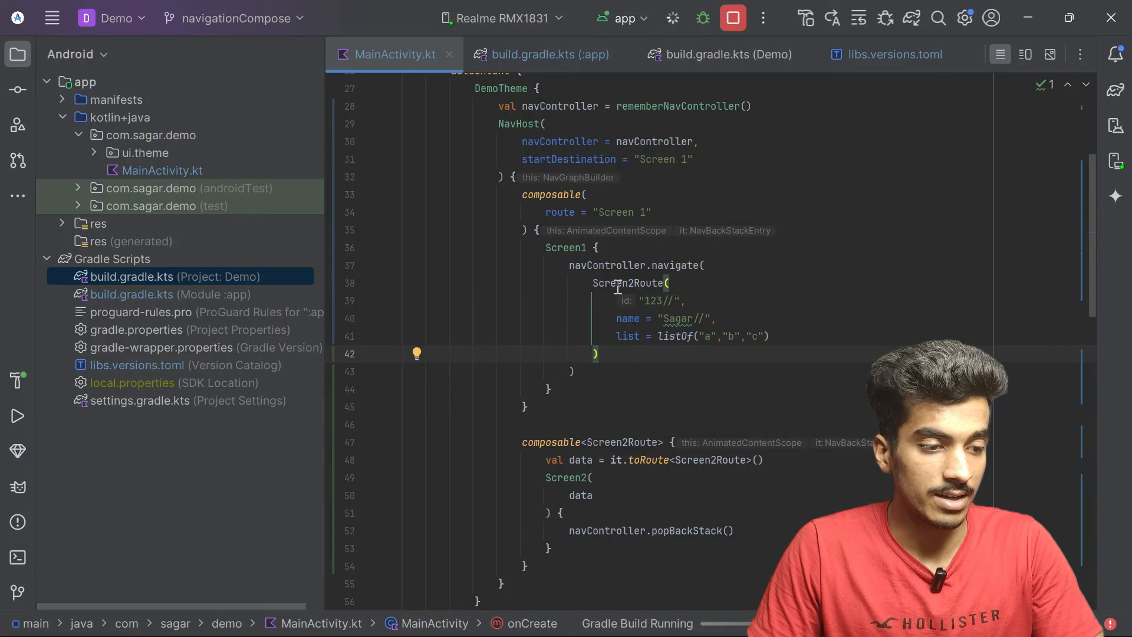
{"action": "scroll", "scroll_direction": "down", "scroll_amount": 3}
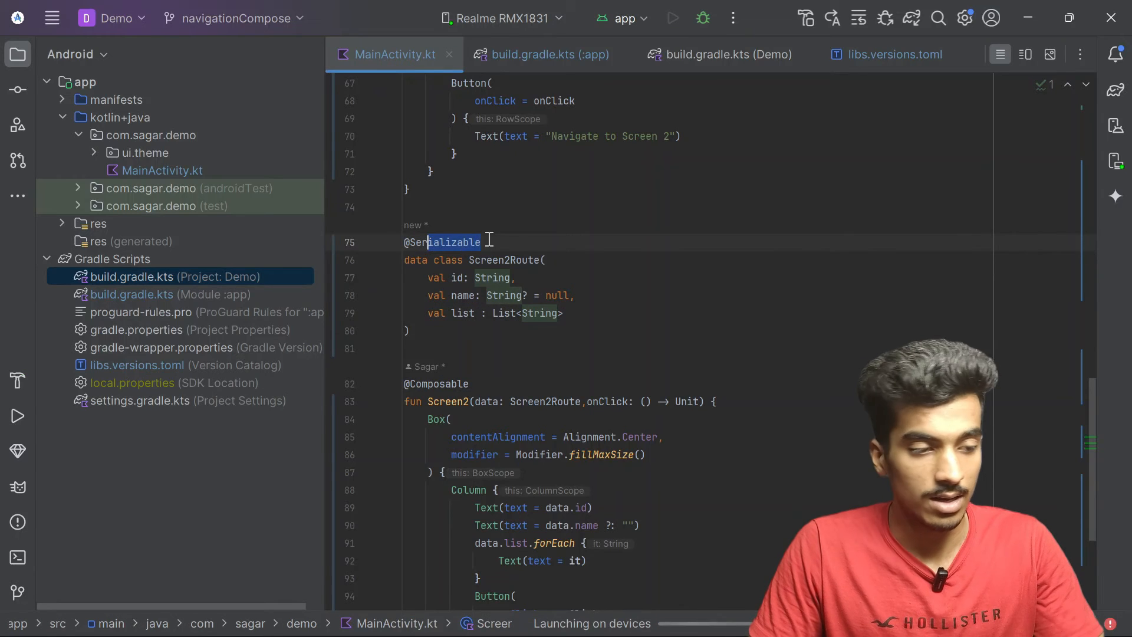
{"action": "left_click", "coordinate": [672, 18]}
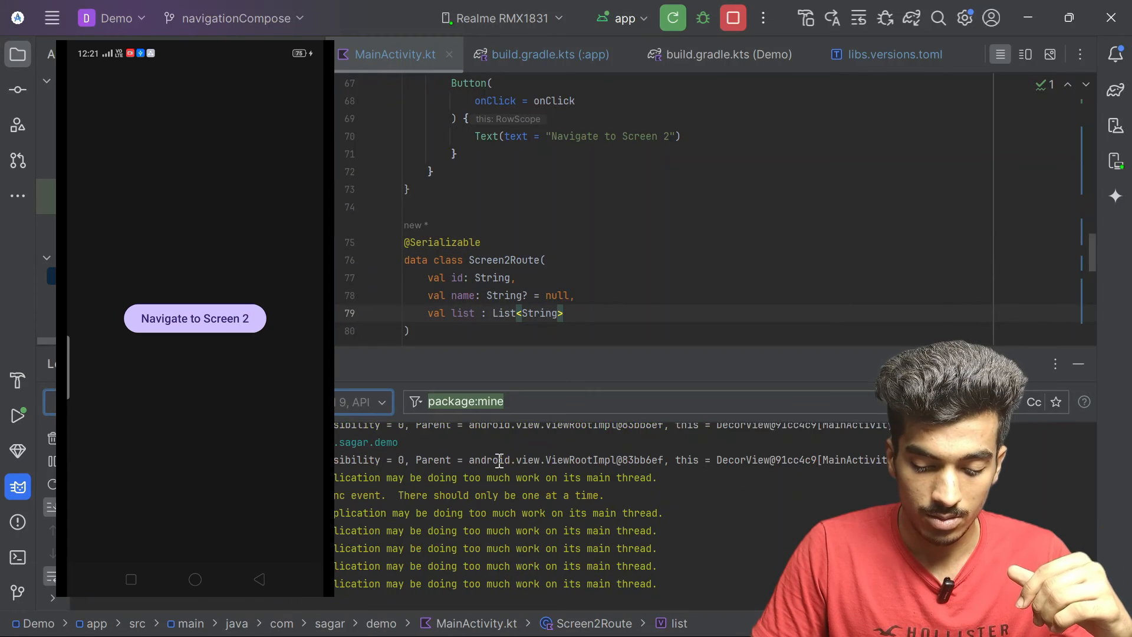
{"action": "left_click", "coordinate": [194, 319]}
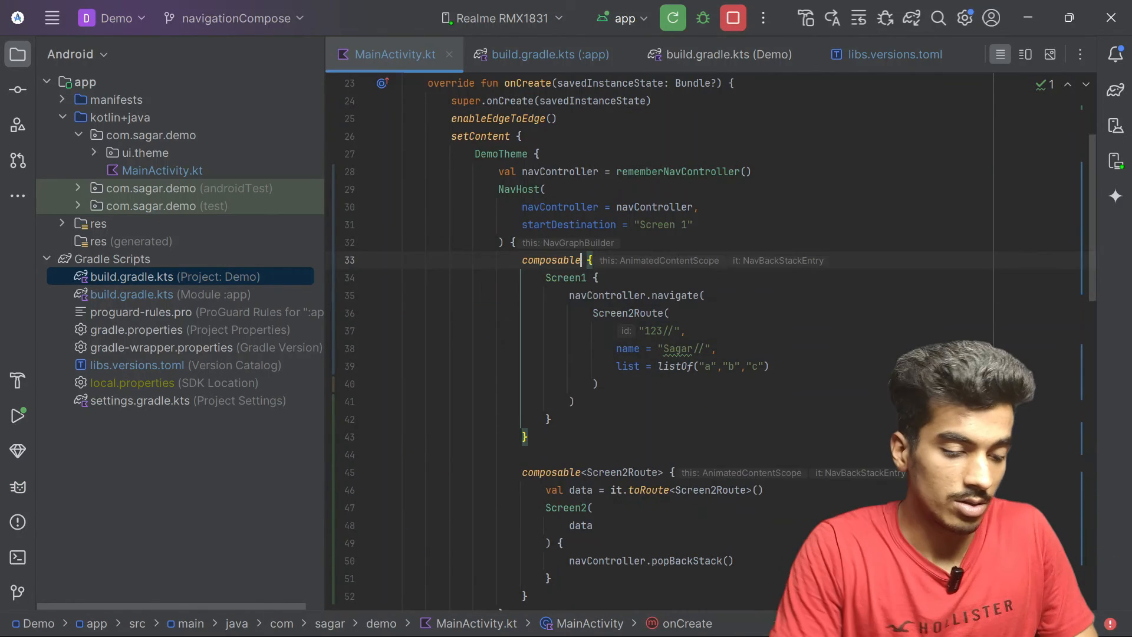
{"action": "type", "text": "<>"}
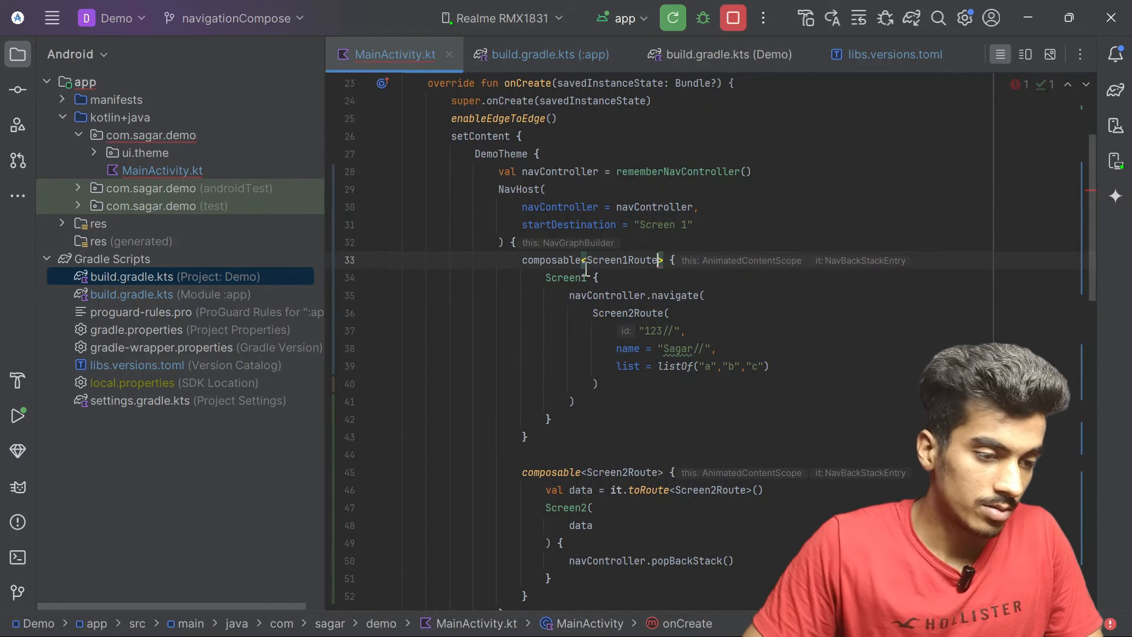
{"action": "scroll", "scroll_direction": "down", "scroll_amount": 3}
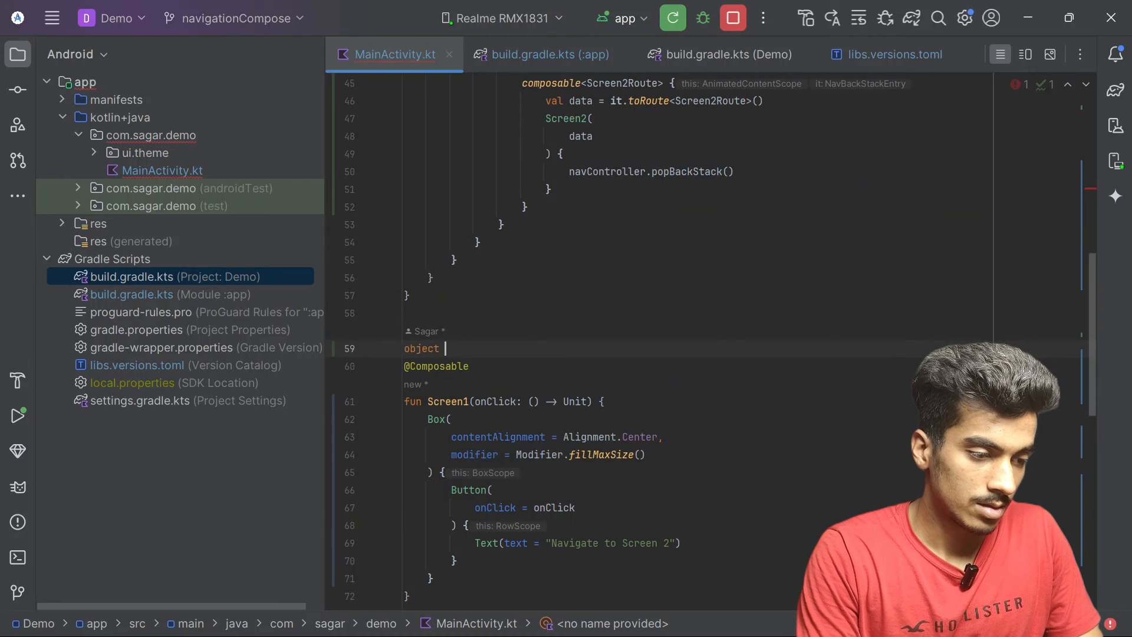
{"action": "type", "text": "Sc"}
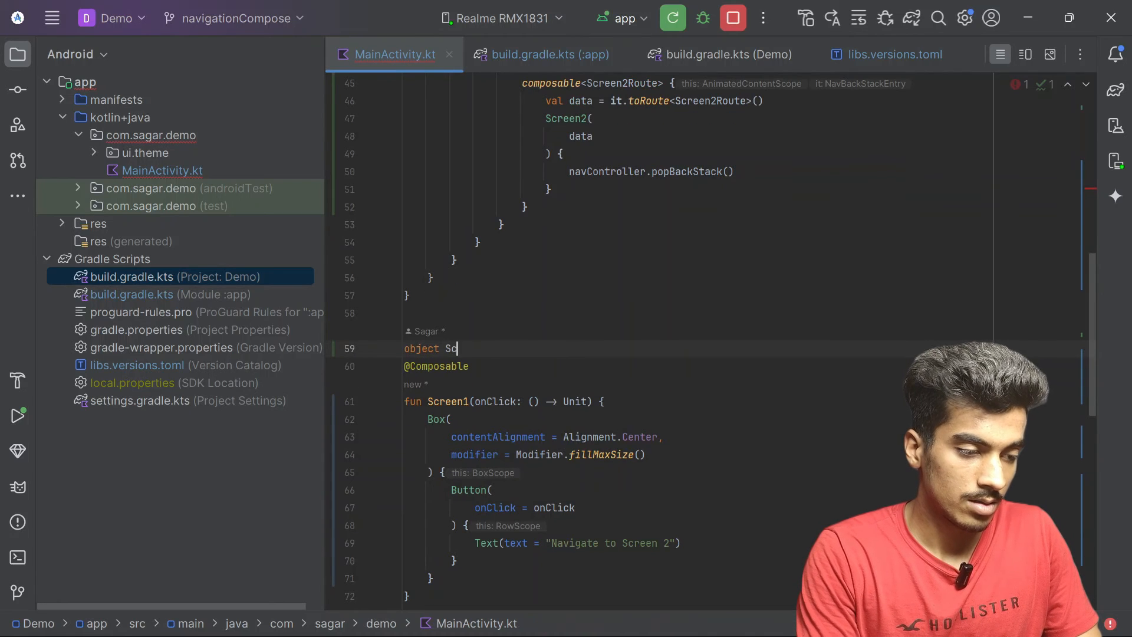
{"action": "type", "text": "reen1Route"}
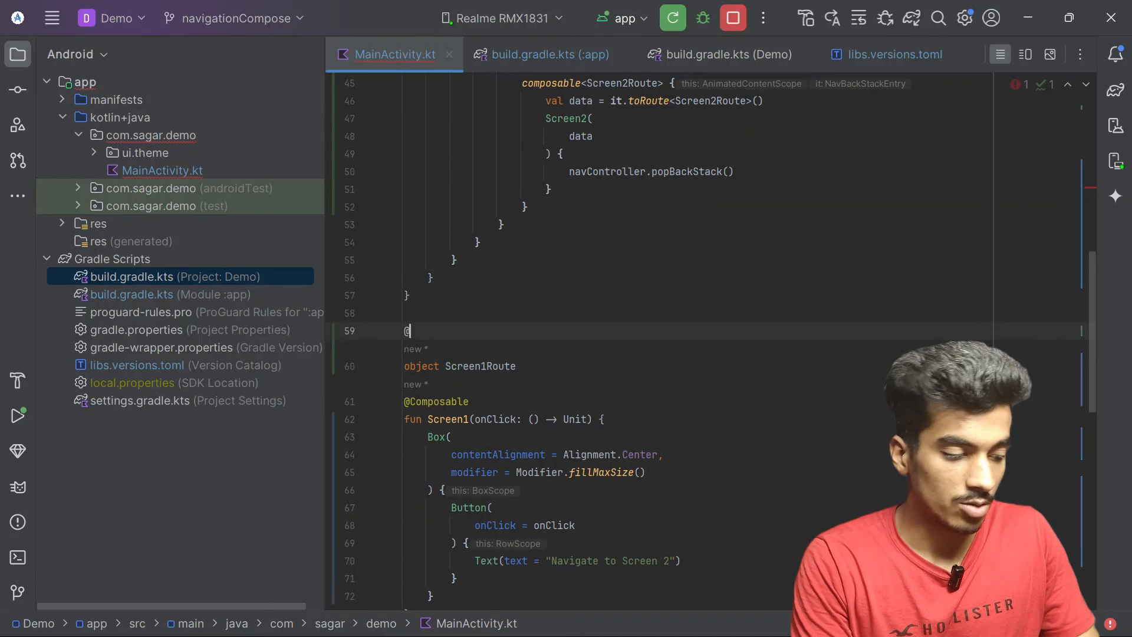
{"action": "type", "text": "@Seri"}
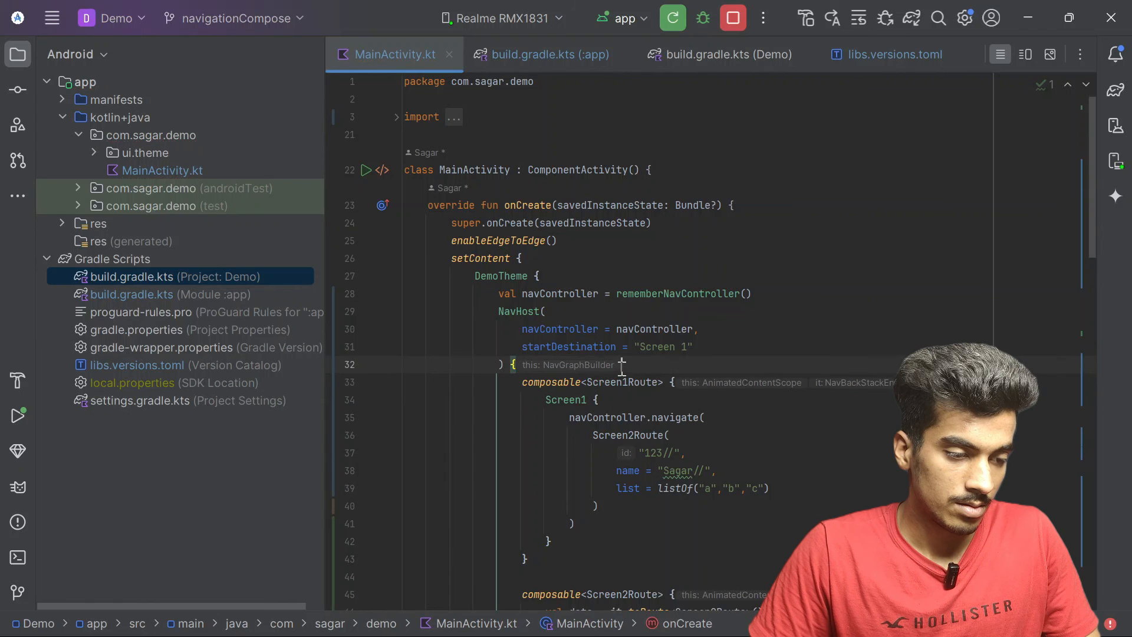
Replace the NavHost's string start destination with Screen1Route.
{"action": "double_click", "coordinate": [661, 347]}
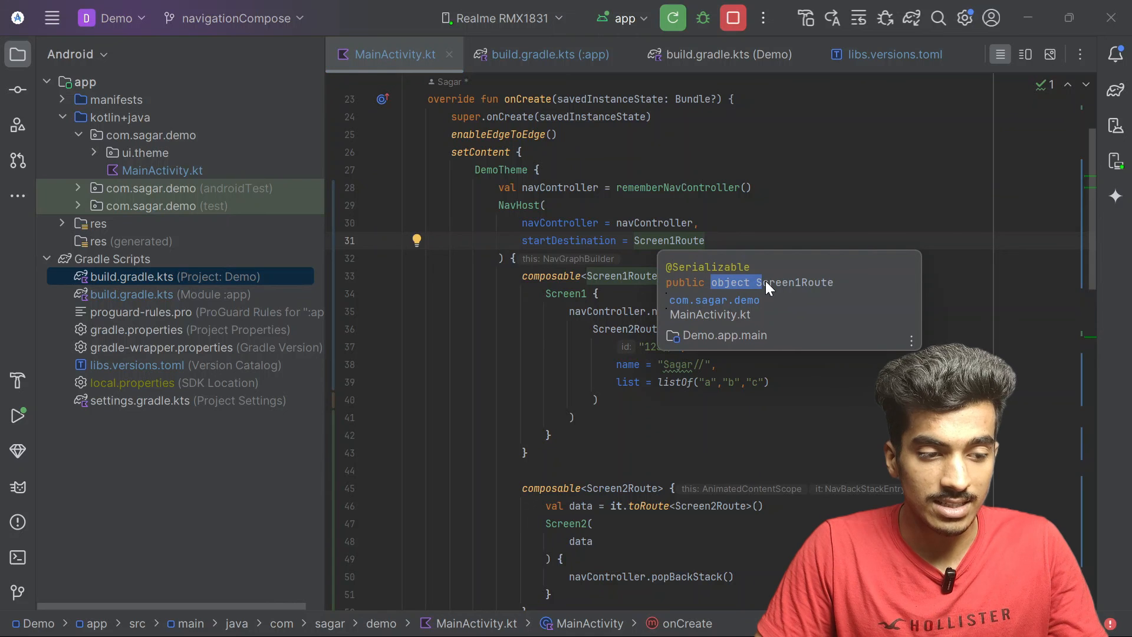
{"action": "left_click", "coordinate": [680, 241]}
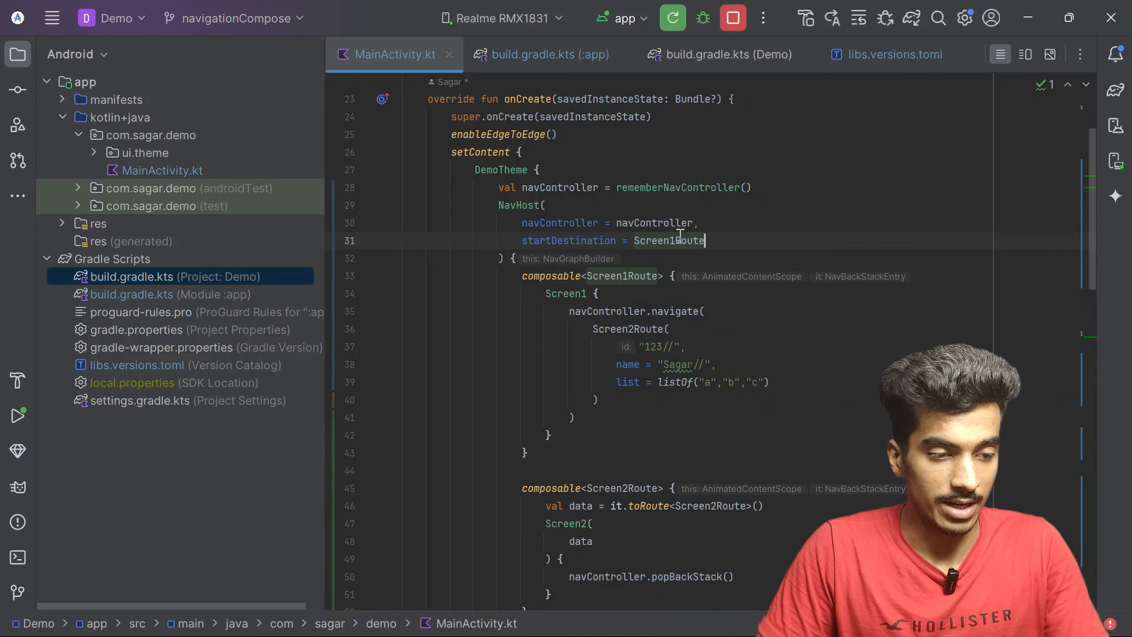
{"action": "double_click", "coordinate": [668, 240]}
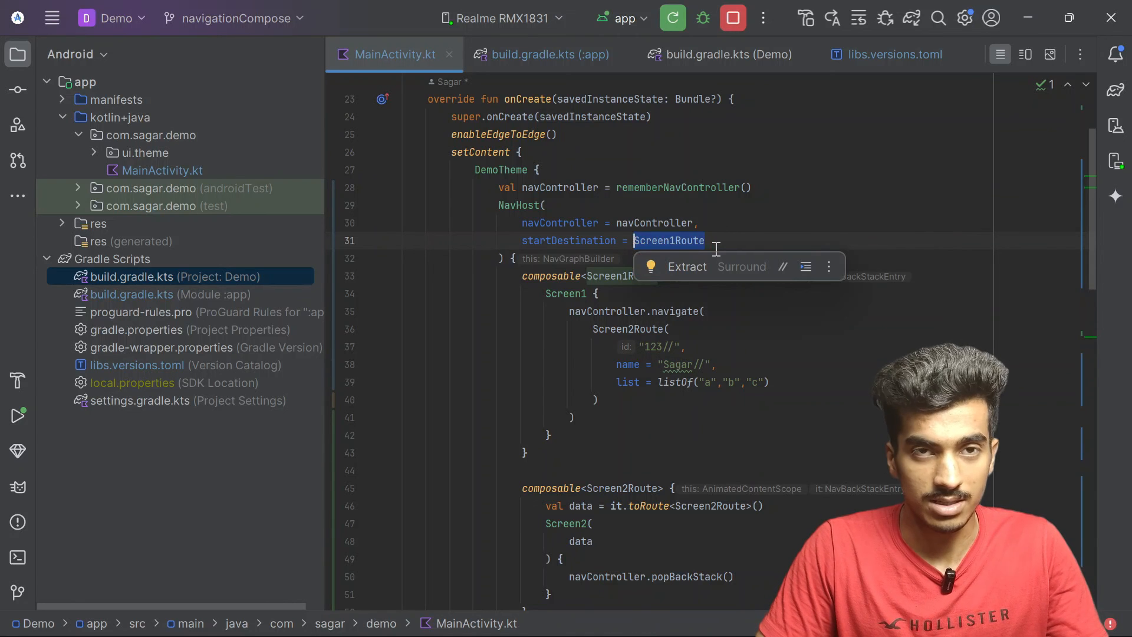